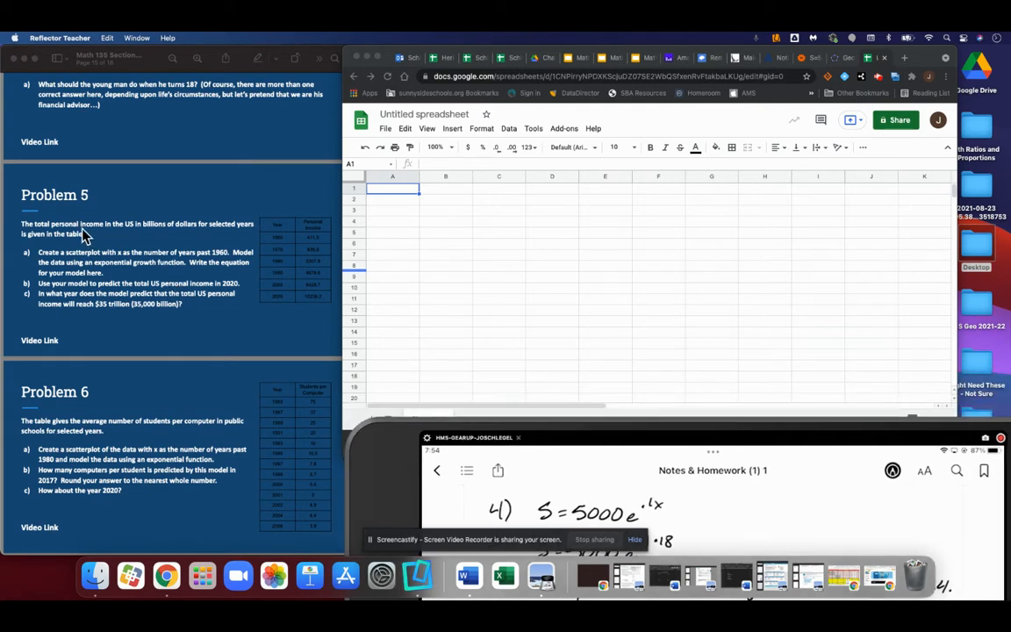
mouse_move(194, 237)
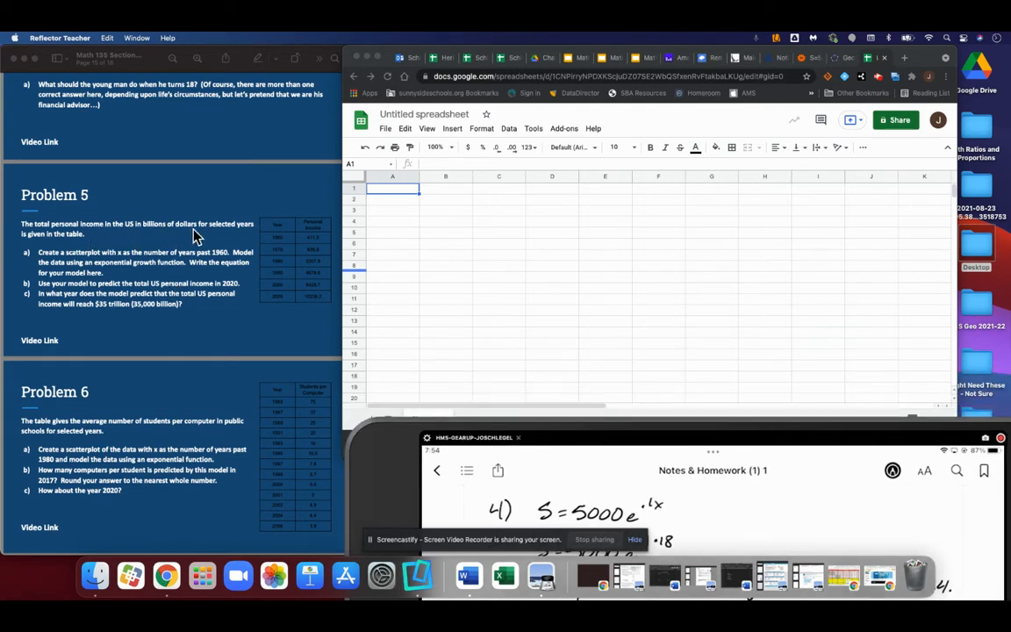
mouse_move(103, 247)
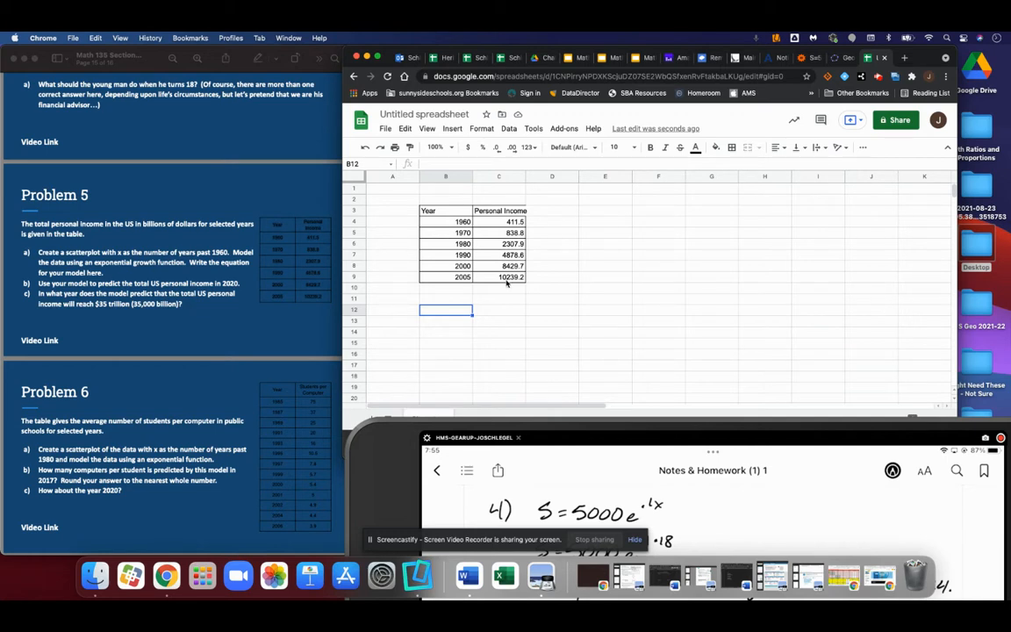
mouse_move(507, 281)
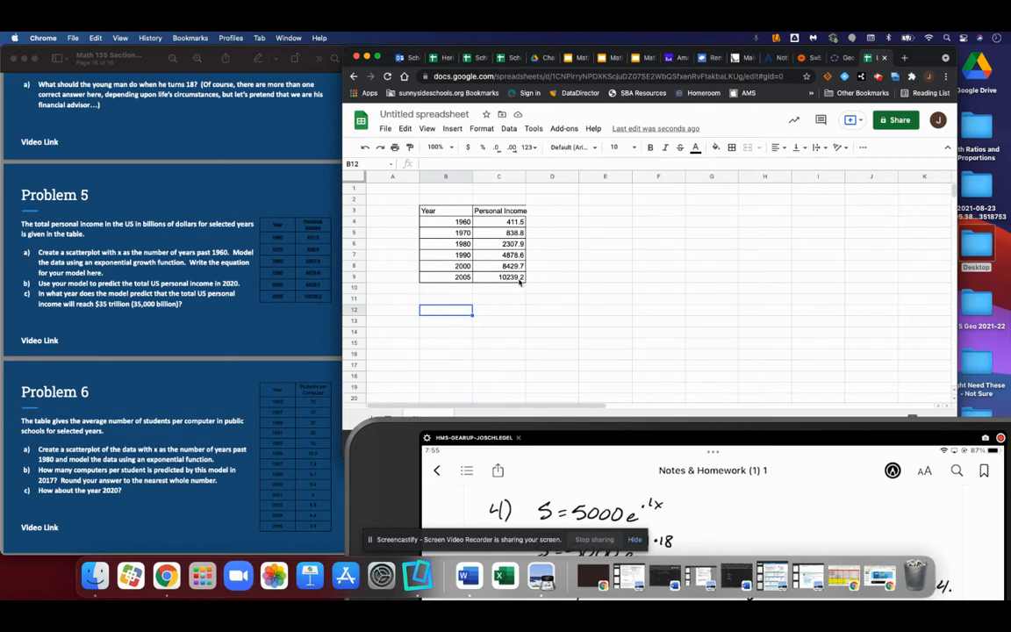
mouse_move(493, 187)
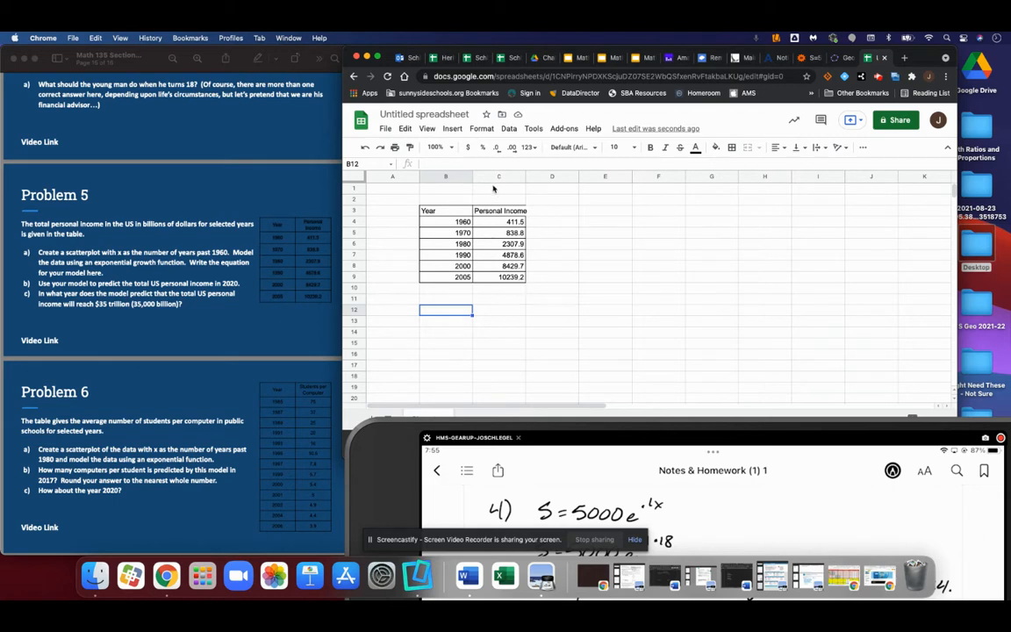
- Insert a 'Years past 1960' column before Personal Income holding 0, 10, 20, 30, 40, 45
right_click(499, 177)
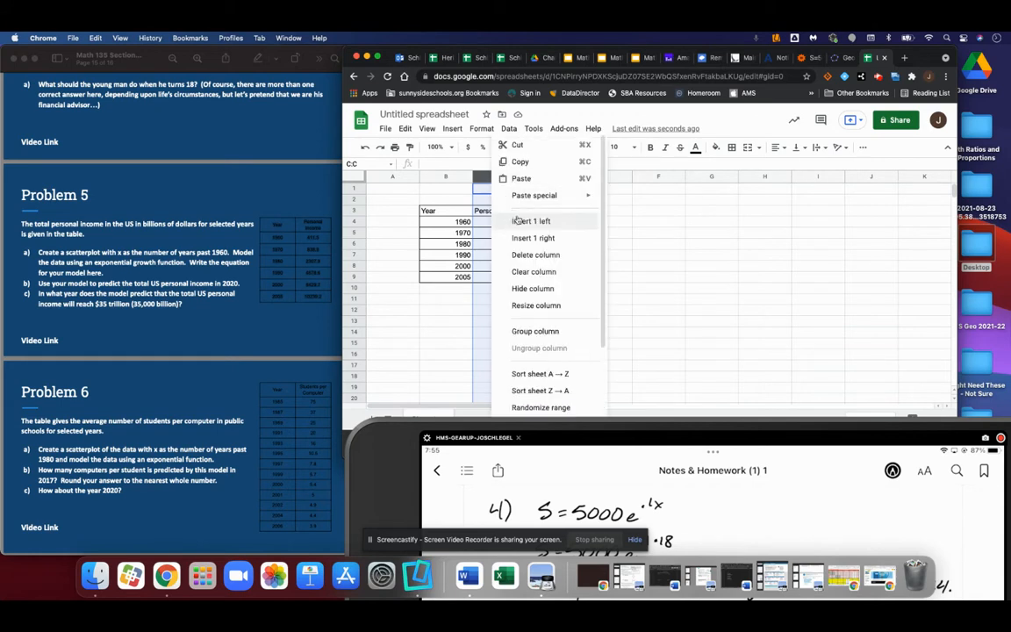
click(531, 220)
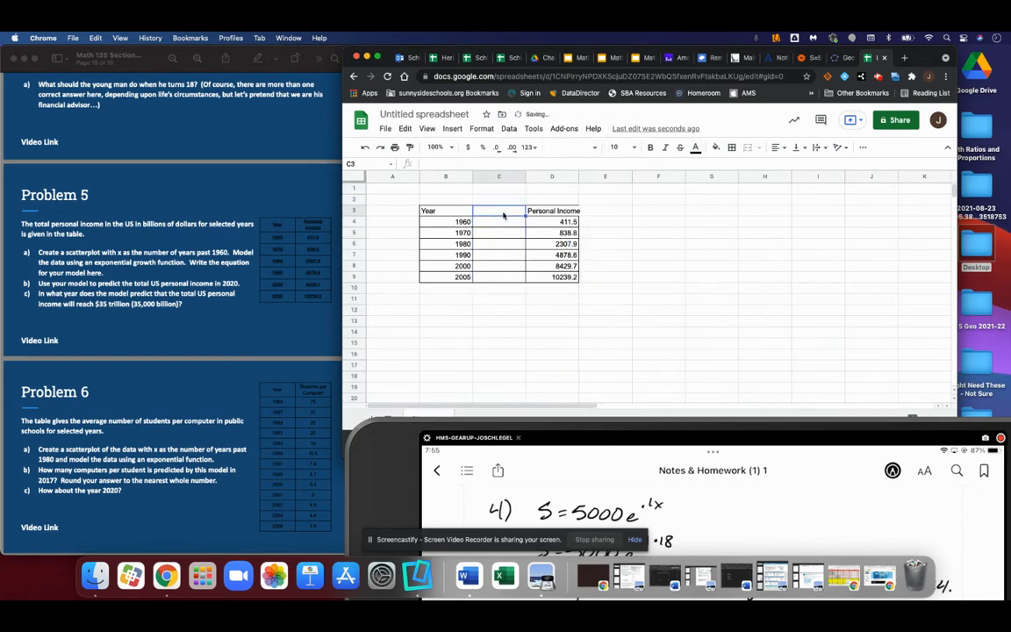
text(Years past 1960)
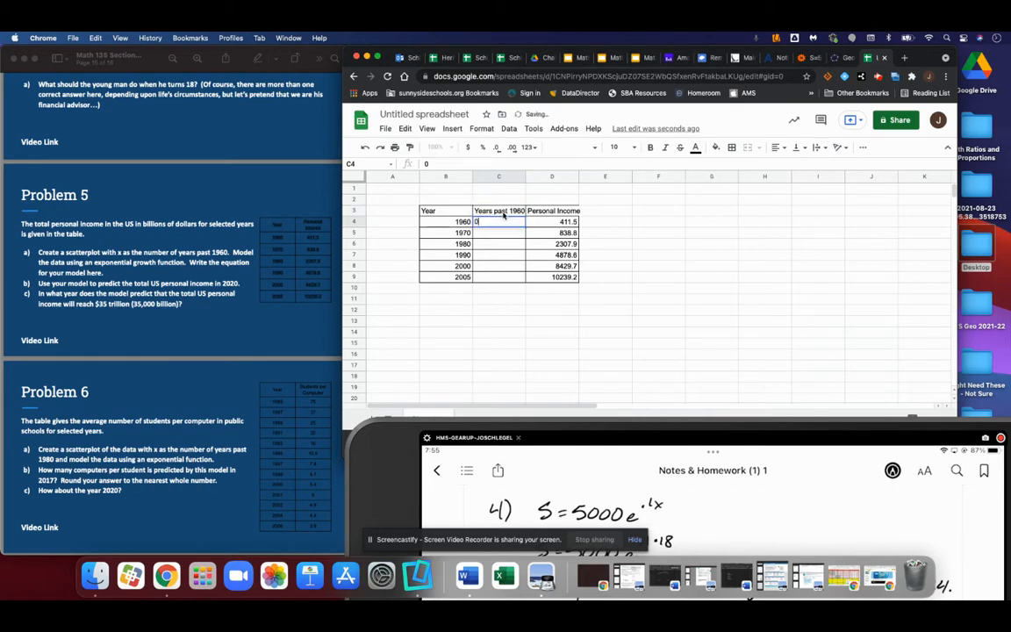
text(10)
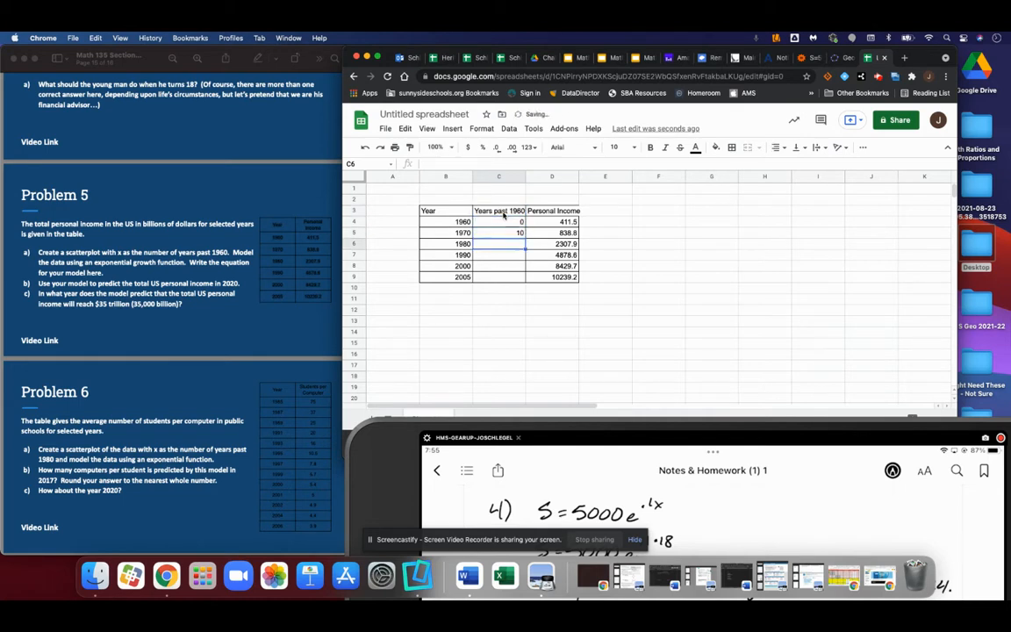
text(20)
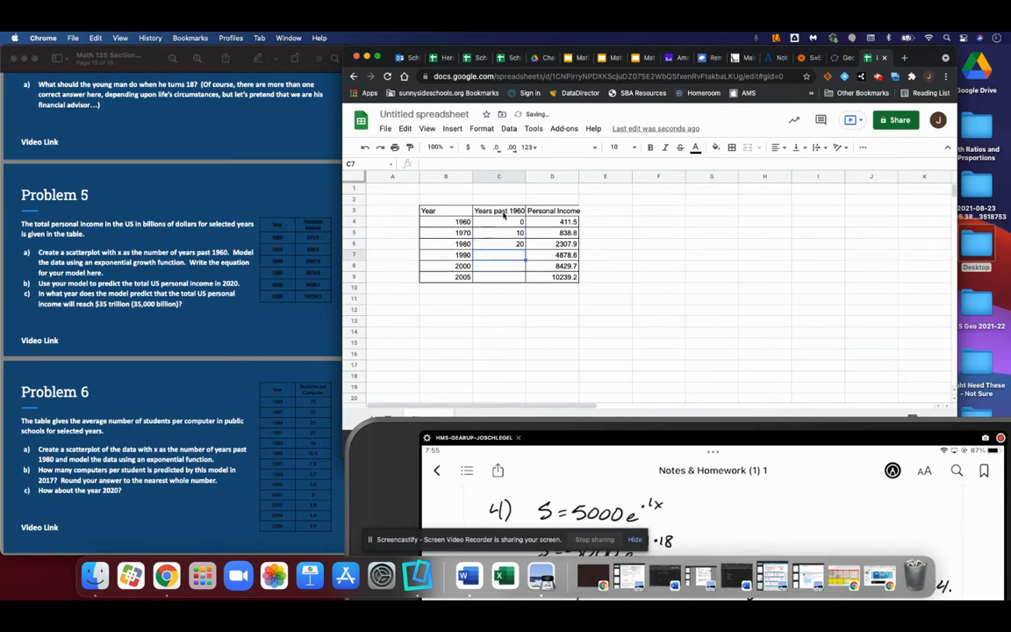
text(40)
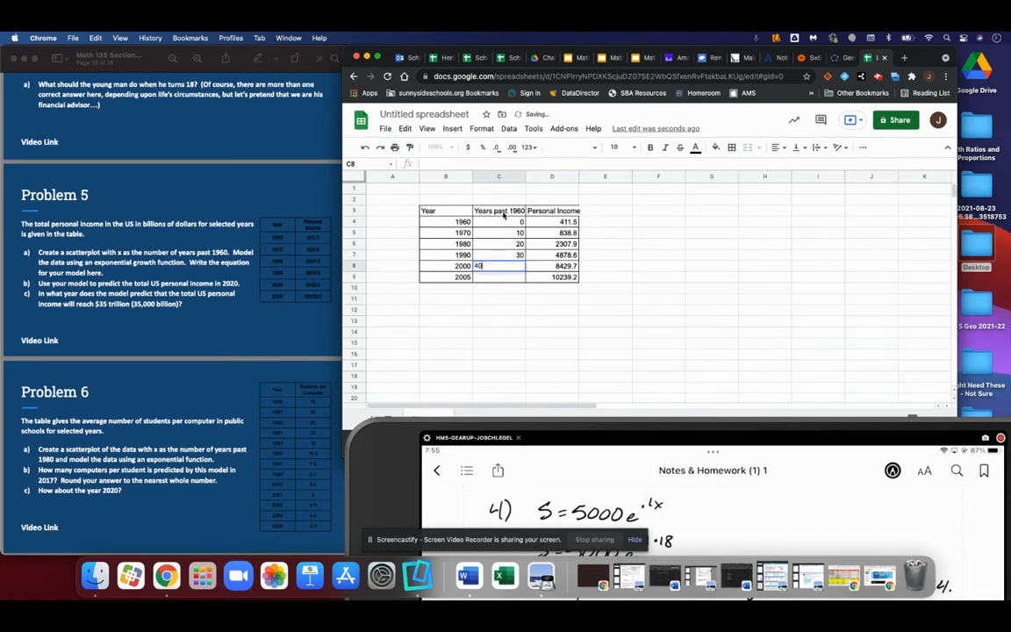
text(45)
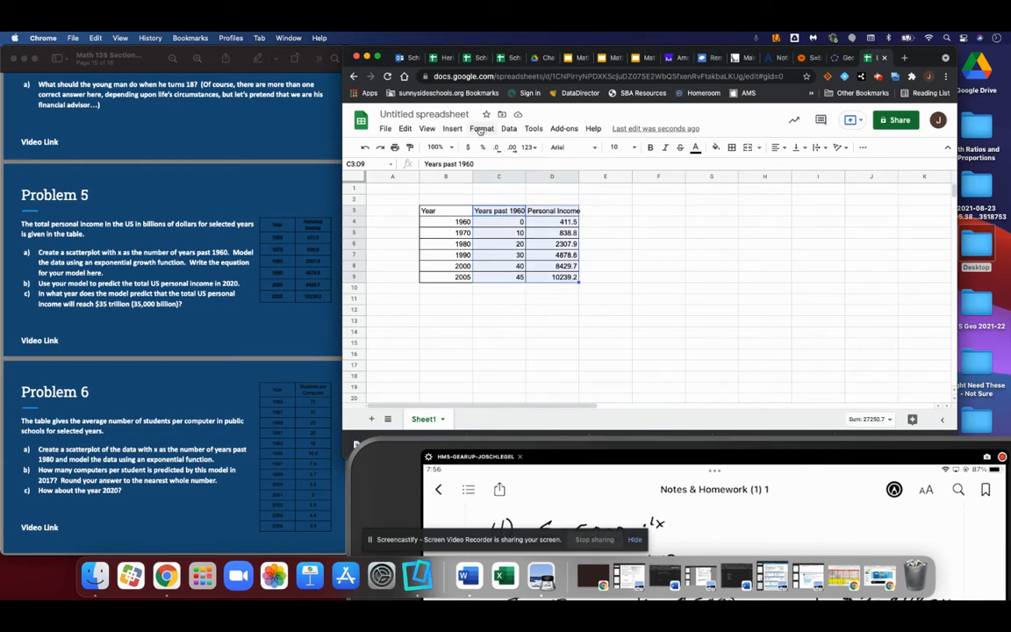
- Insert a scatter chart of Personal Income against Years past 1960 from C3:D9
click(451, 128)
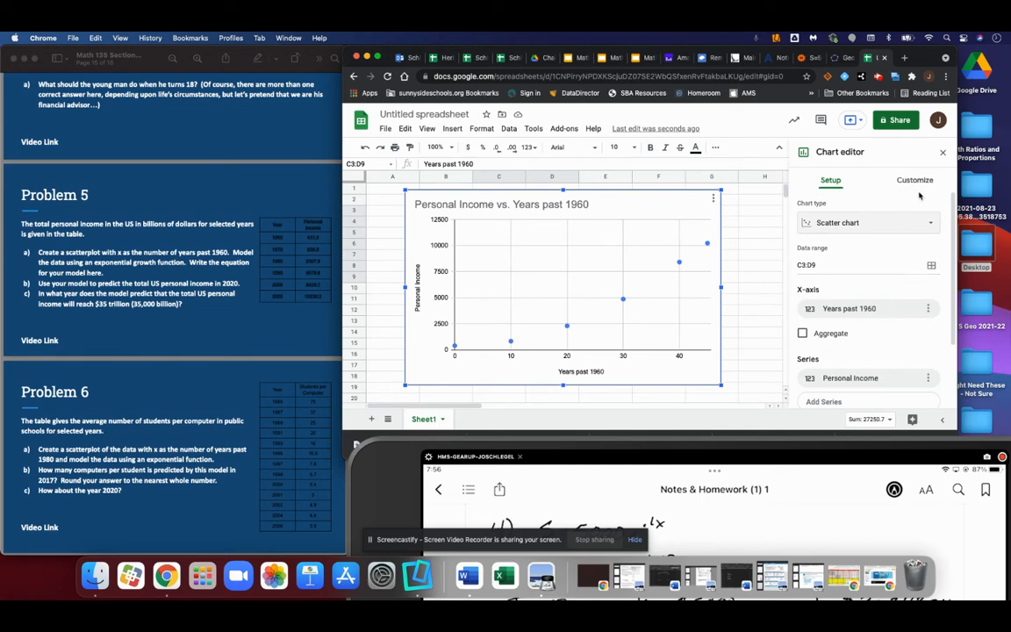
- Turn on the income series trendline in Customize > Series and set its type to Exponential
click(915, 180)
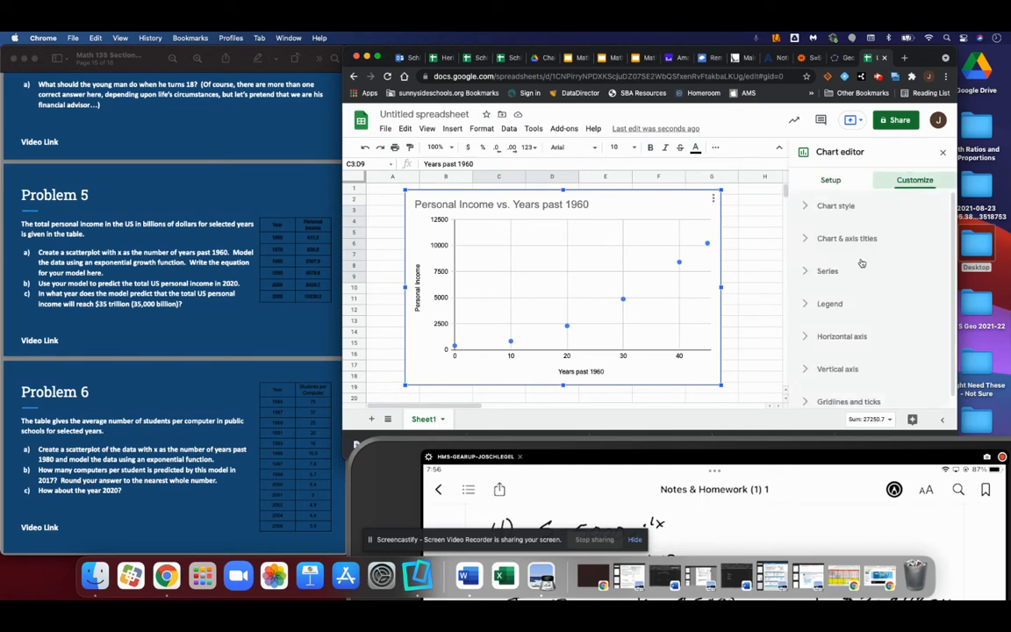
mouse_move(831, 271)
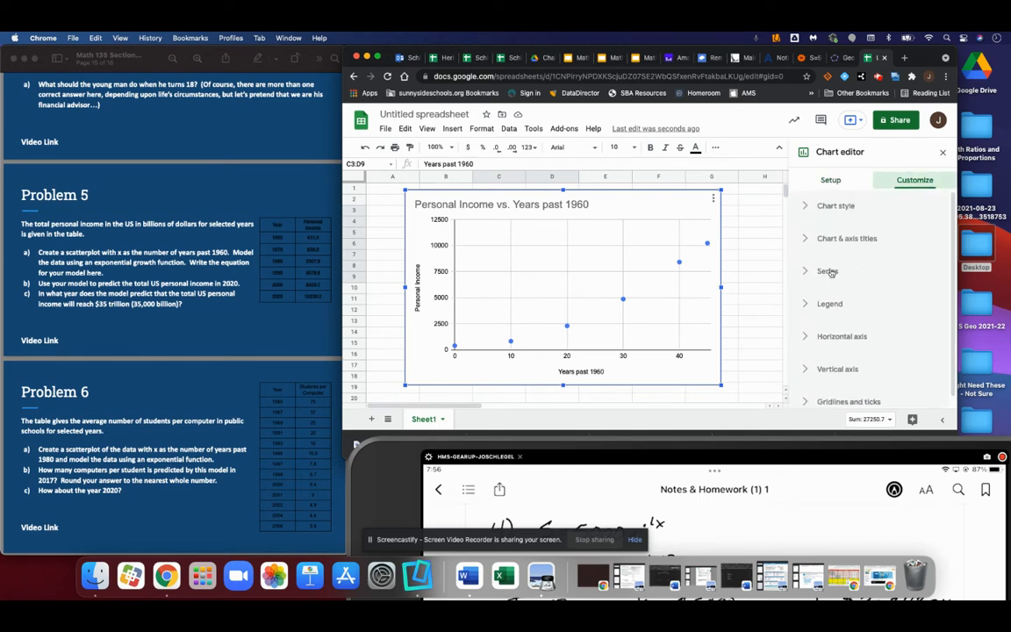
click(828, 271)
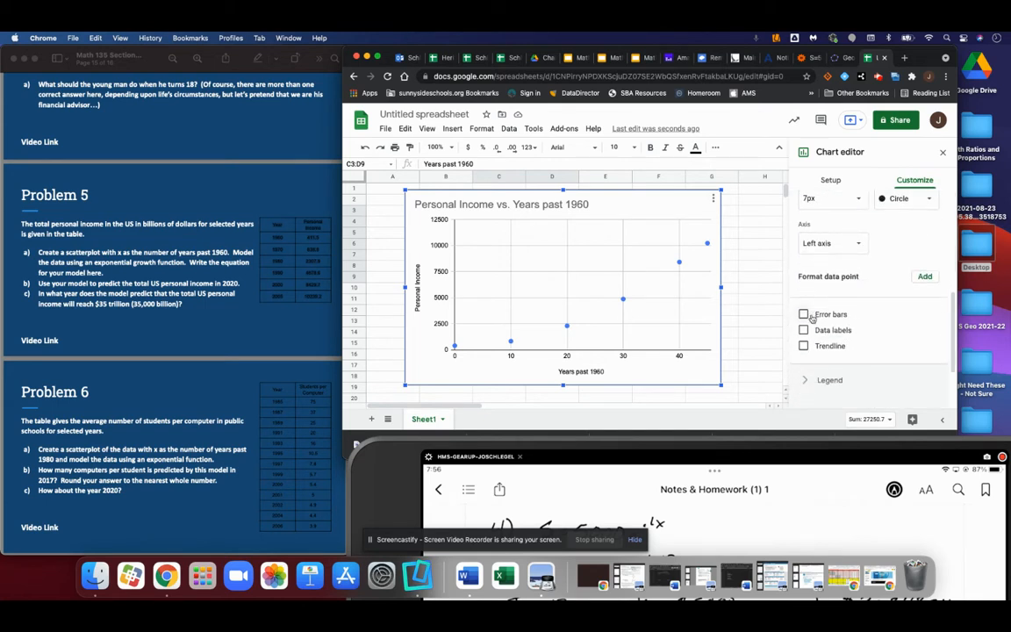
click(803, 345)
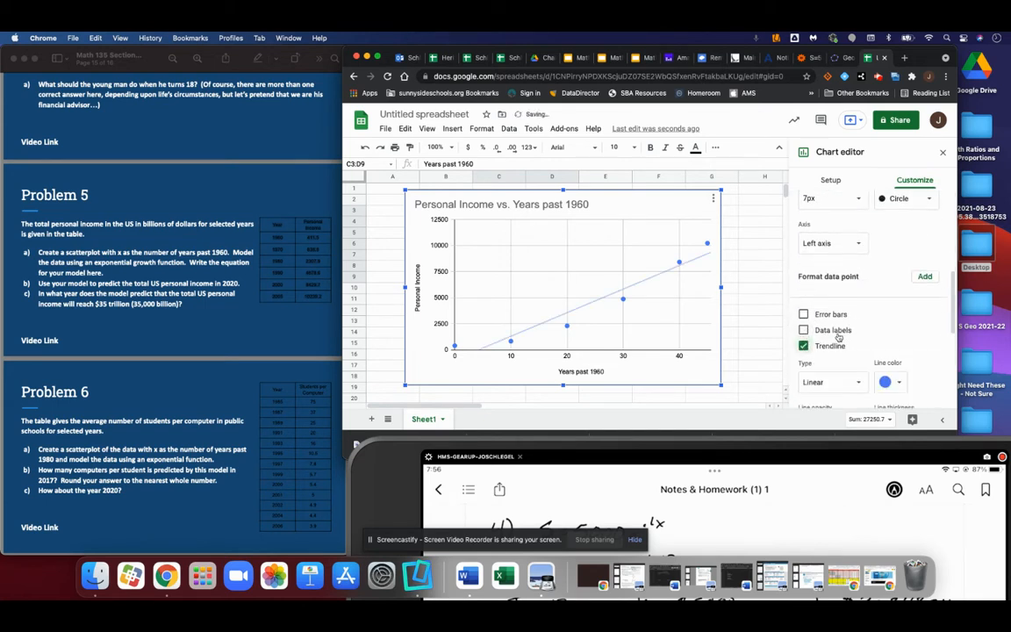
click(802, 345)
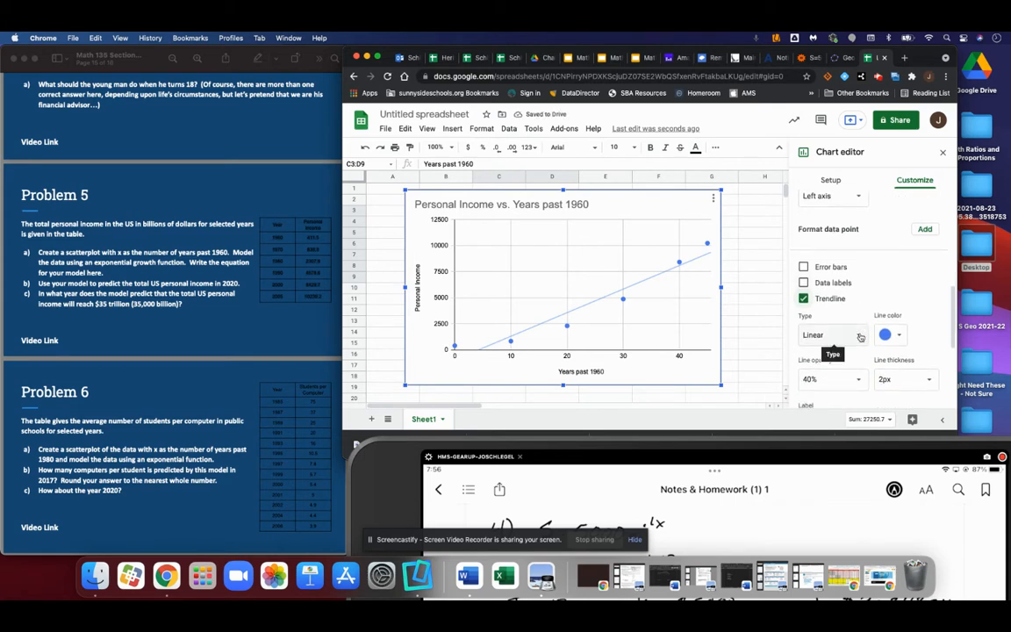
click(829, 334)
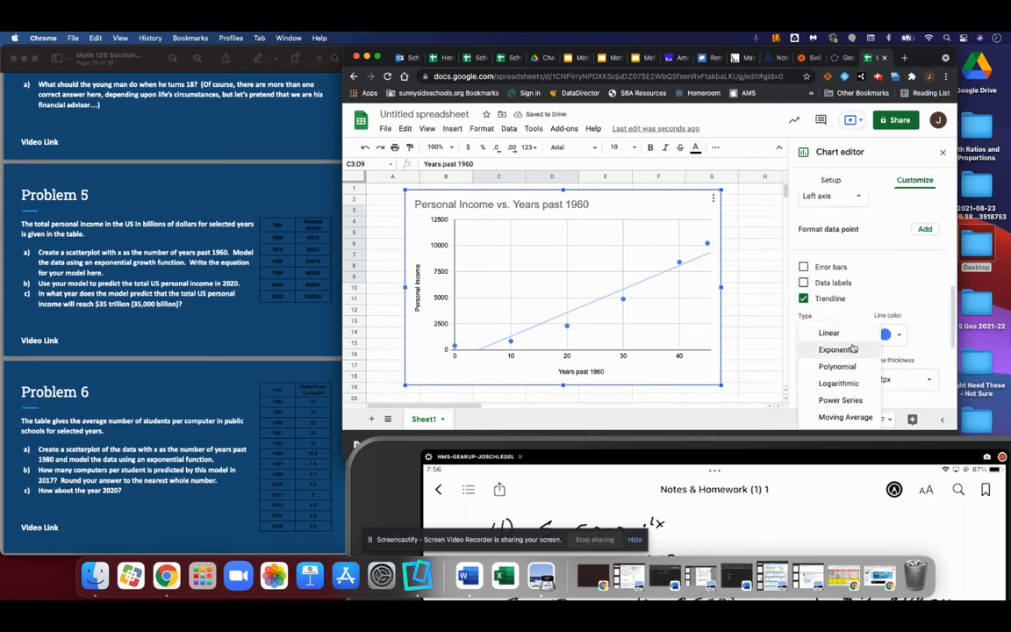
click(803, 298)
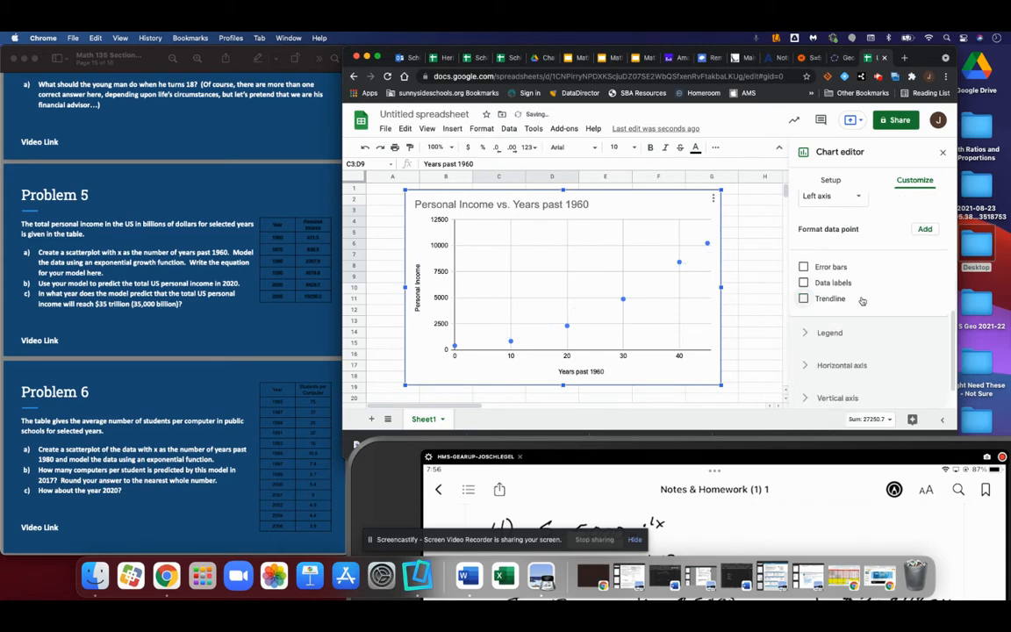
click(803, 300)
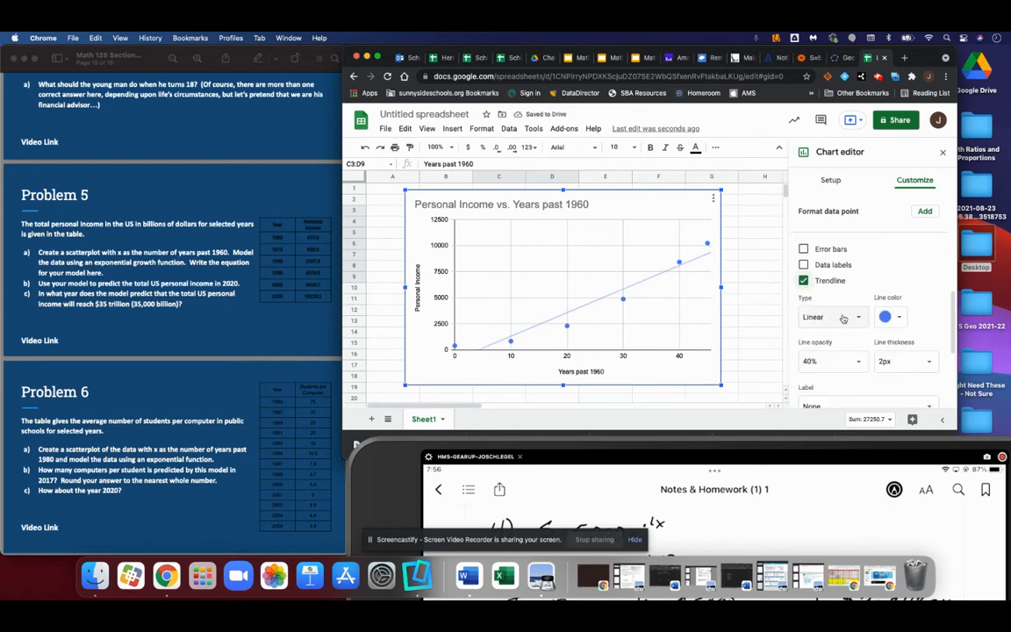
click(832, 317)
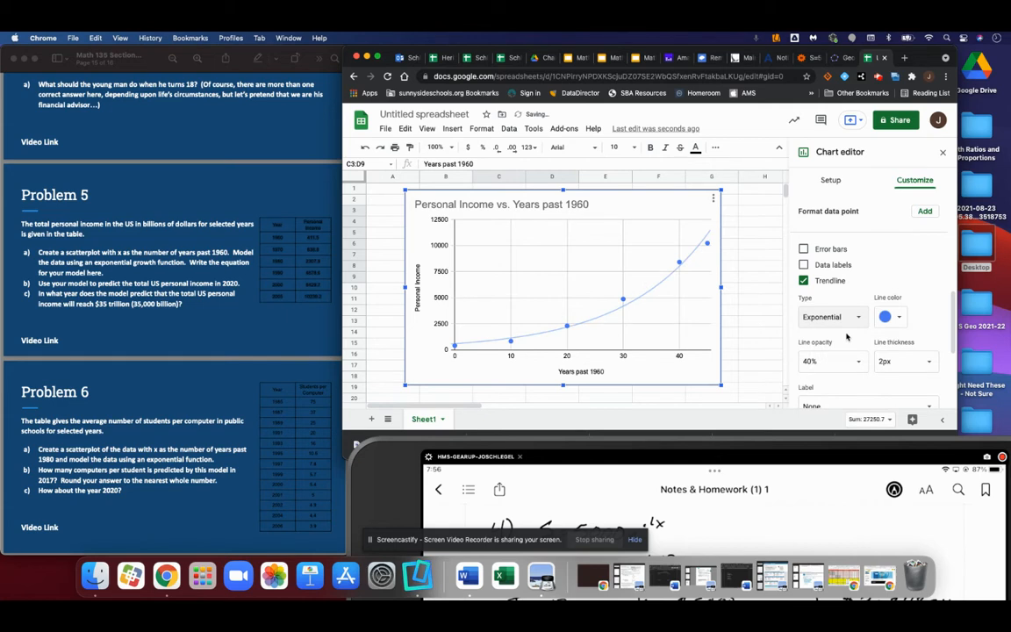
click(803, 280)
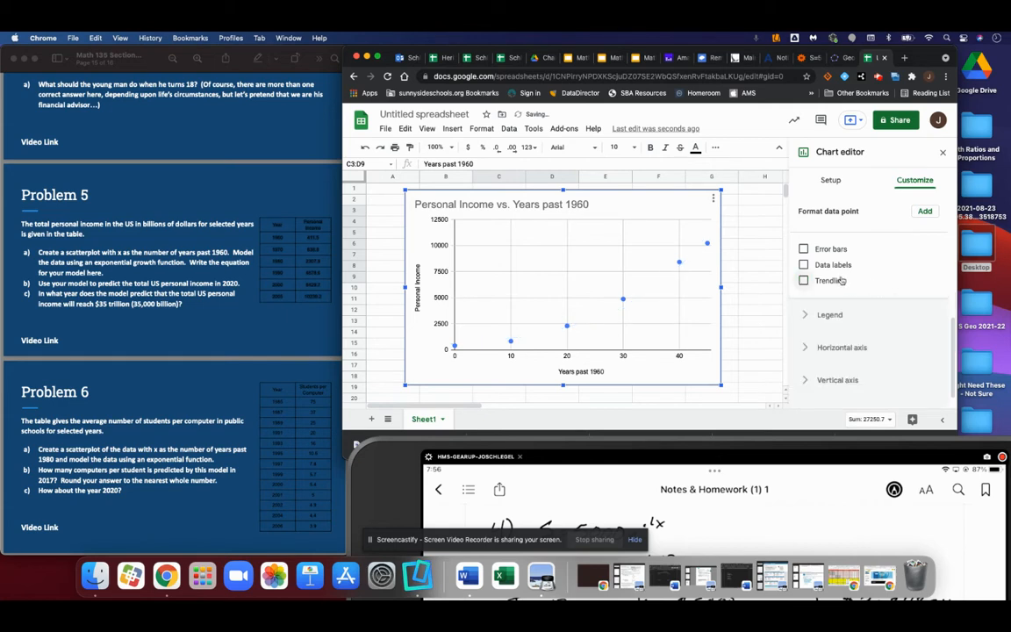
click(803, 280)
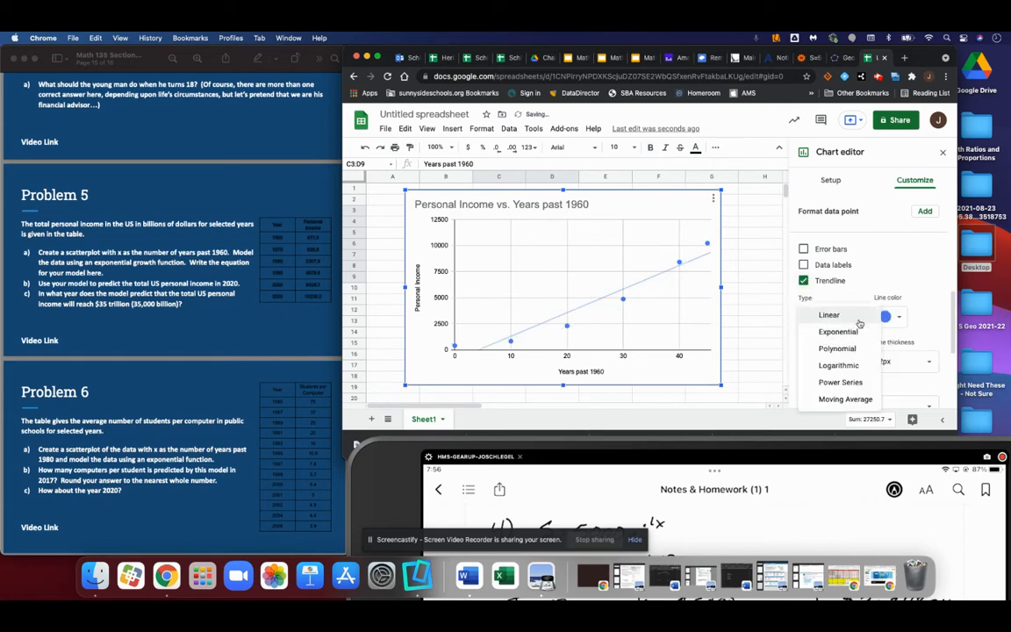
click(837, 331)
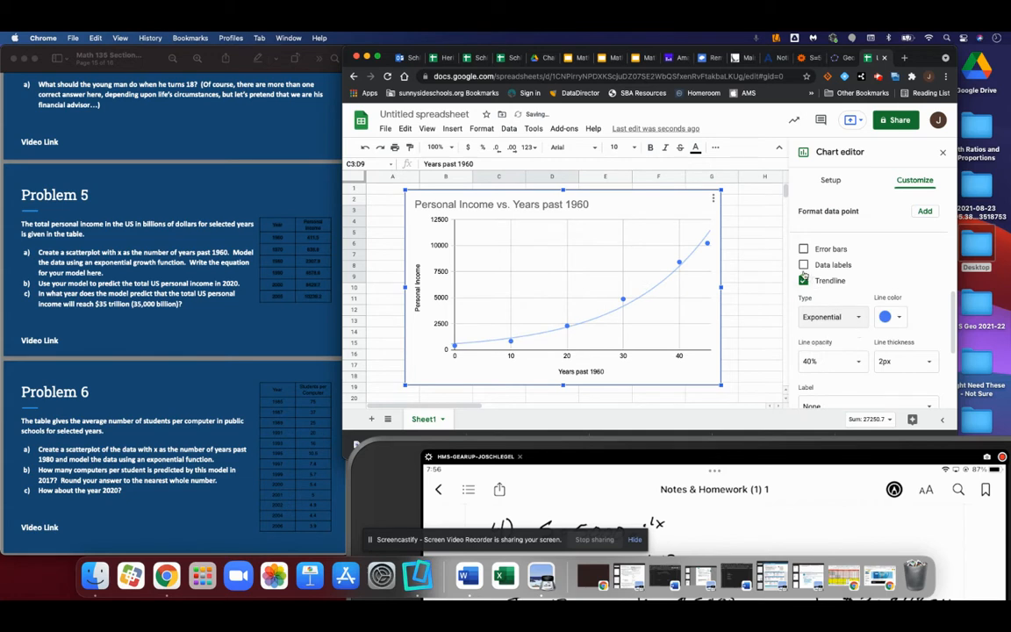
click(802, 280)
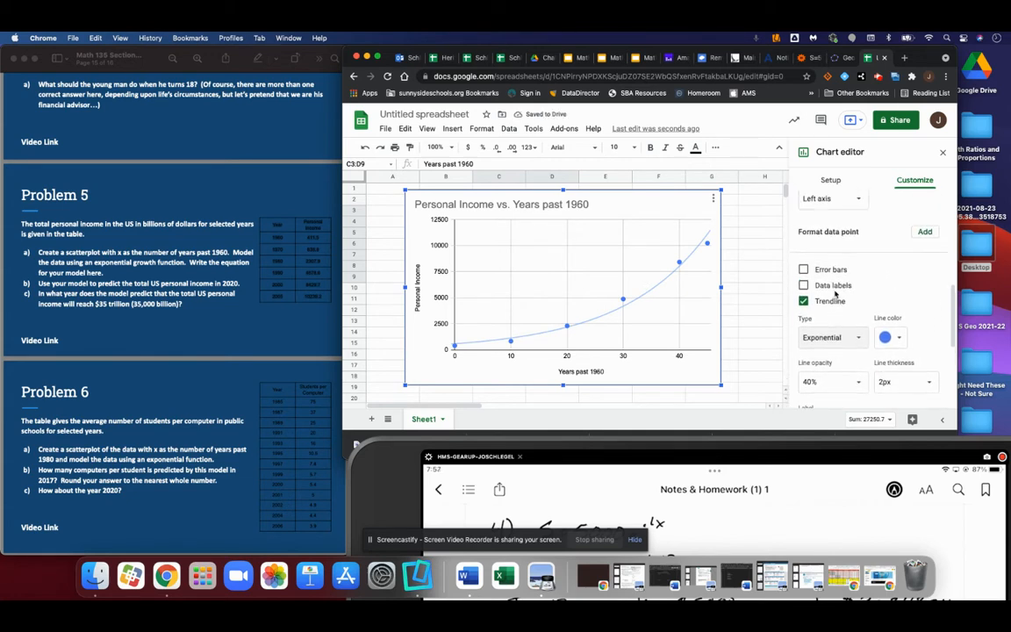
- Set the trendline label to Use Equation so 598e^0.065x shows in the legend
click(802, 296)
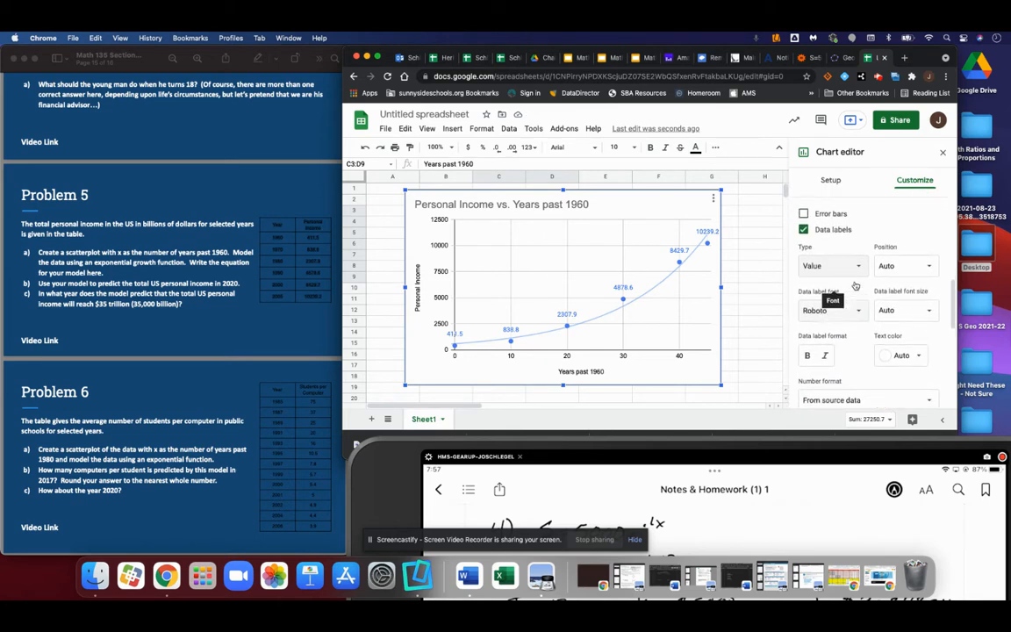
click(803, 246)
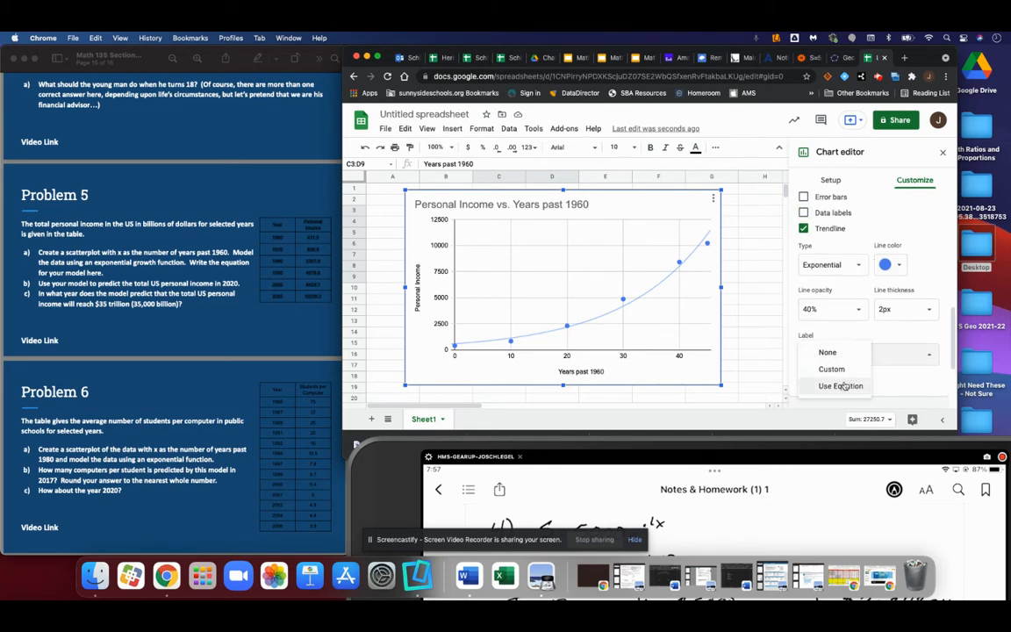
click(840, 386)
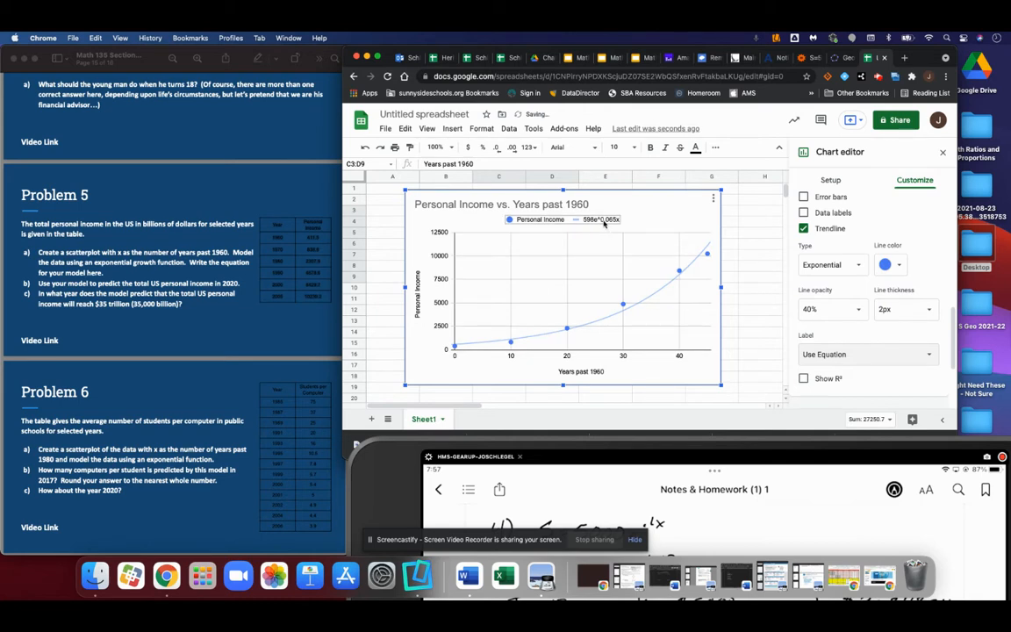
click(595, 219)
text(598e^0.065x)
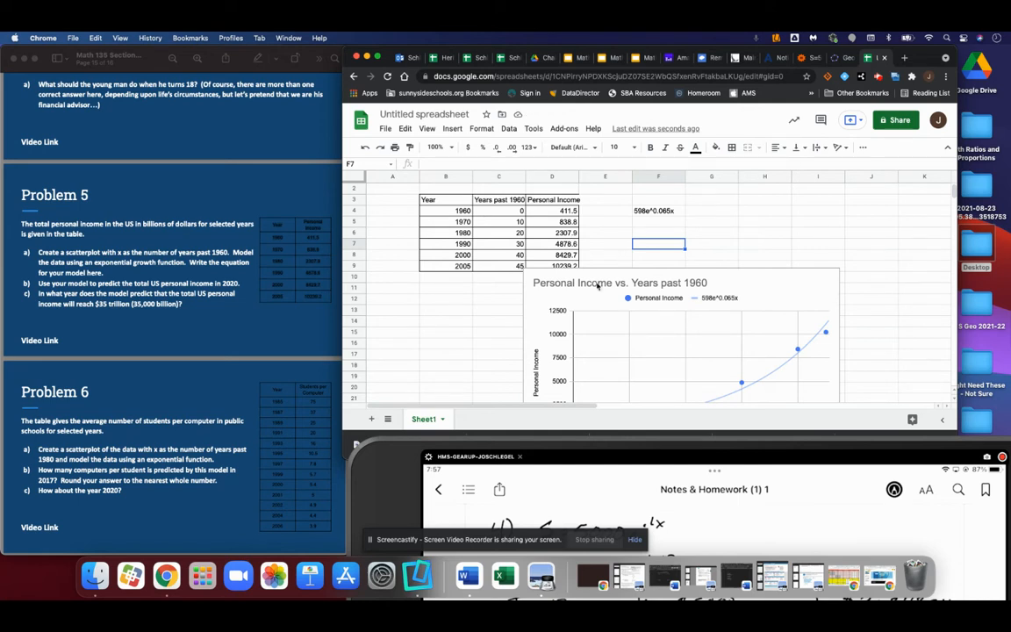
- Move the chart below the table, leaving equation 598e^0.065x in F4 visible
scroll(down, 3)
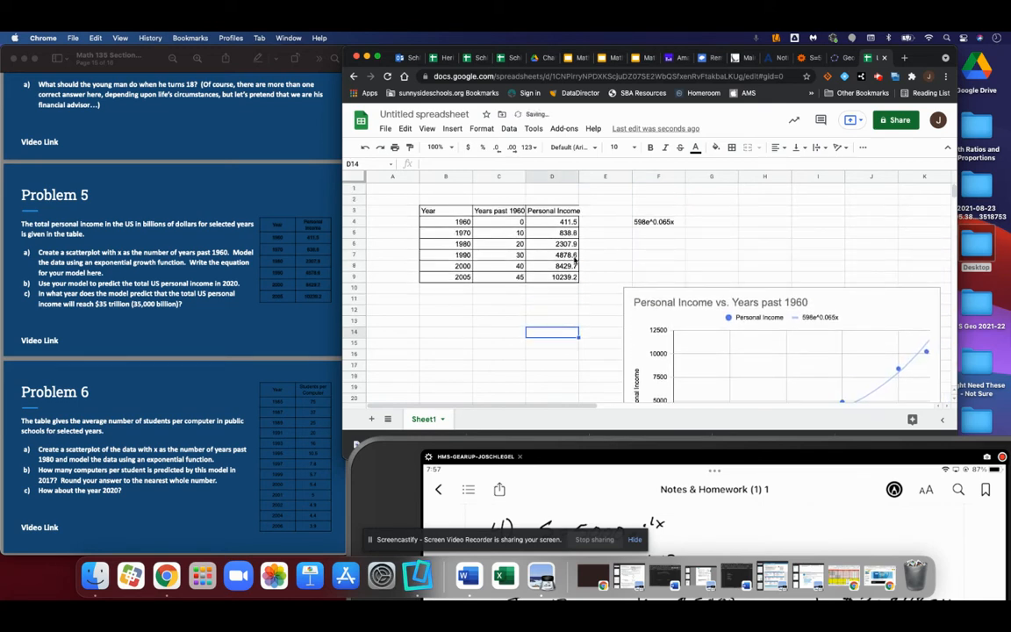
- Add a row below the table with year 2020 and 60 years past 1960
click(446, 287)
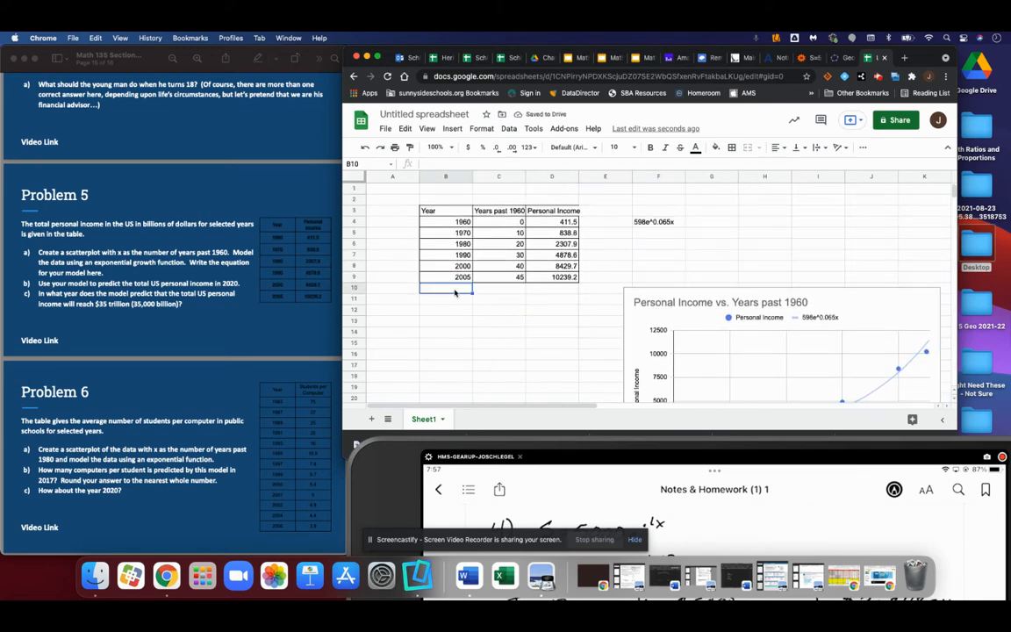
text(2020)
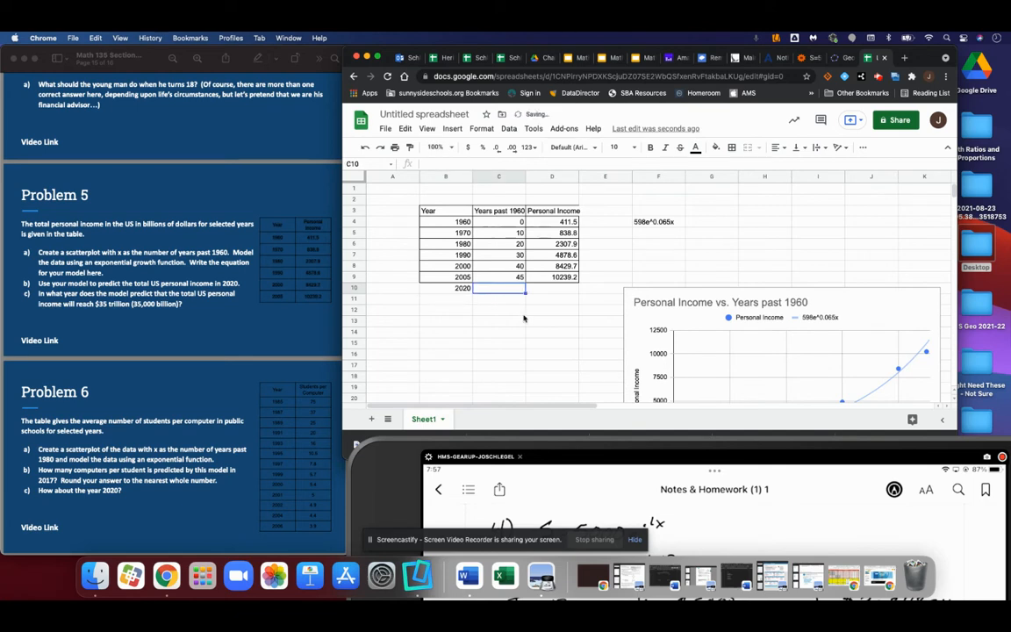
text(60)
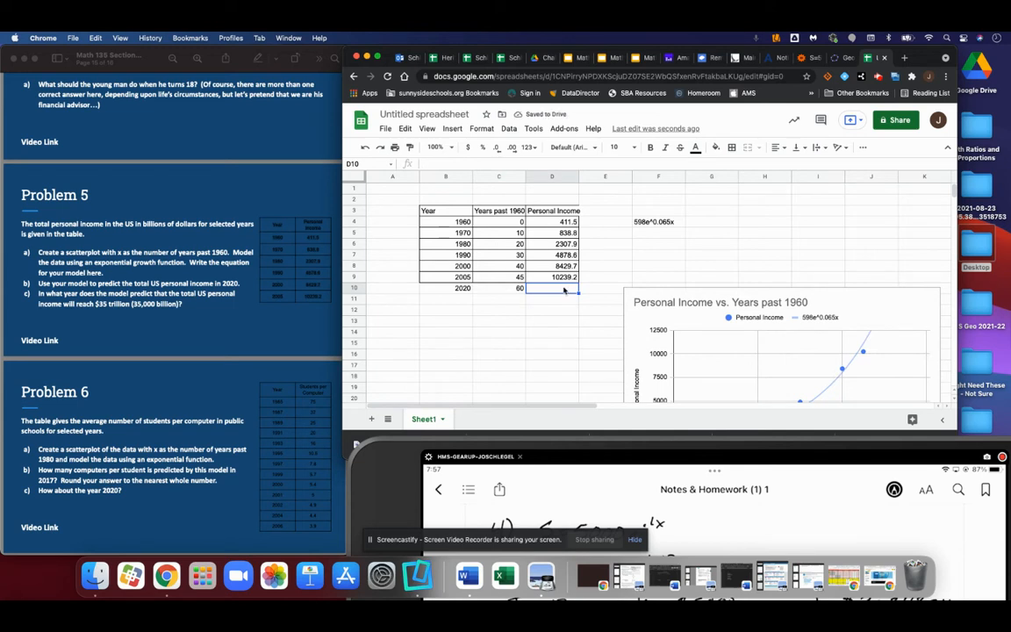
mouse_move(652, 226)
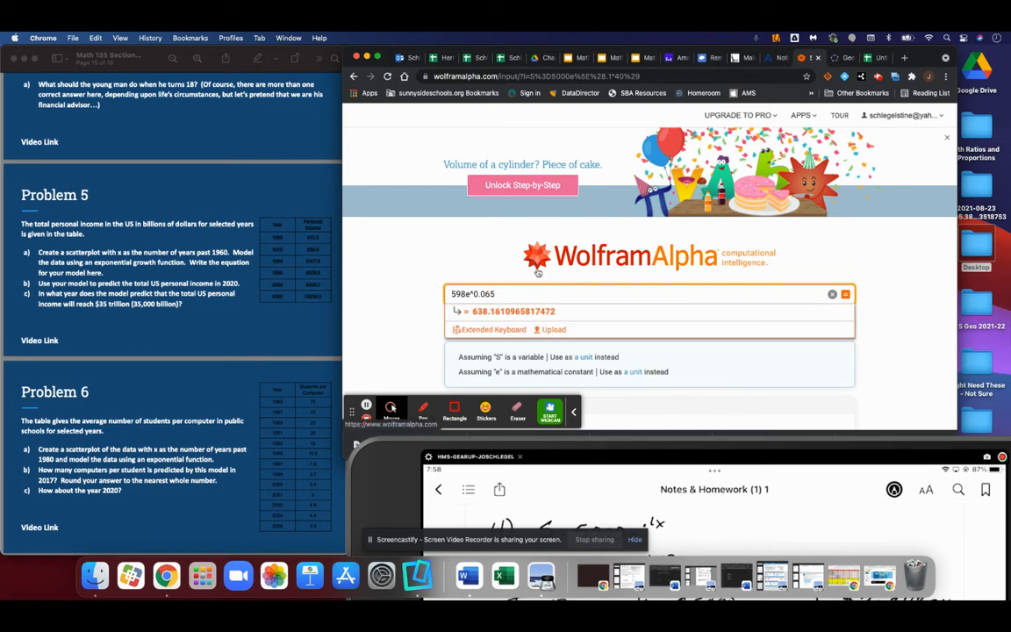
- Evaluate 598e^0.065(60) in Wolfram Alpha
text(/60)
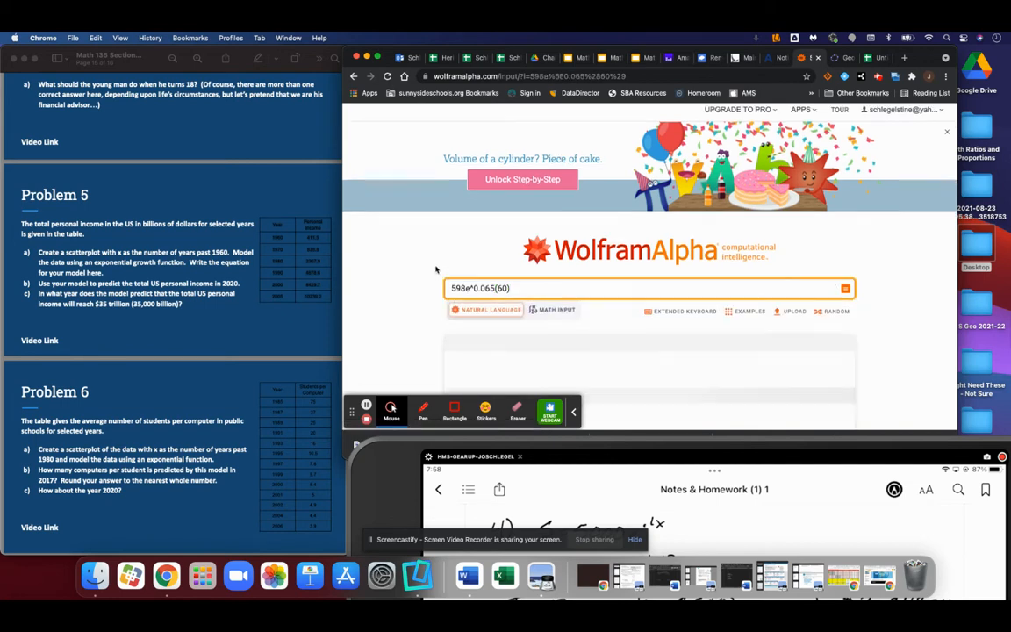
click(844, 287)
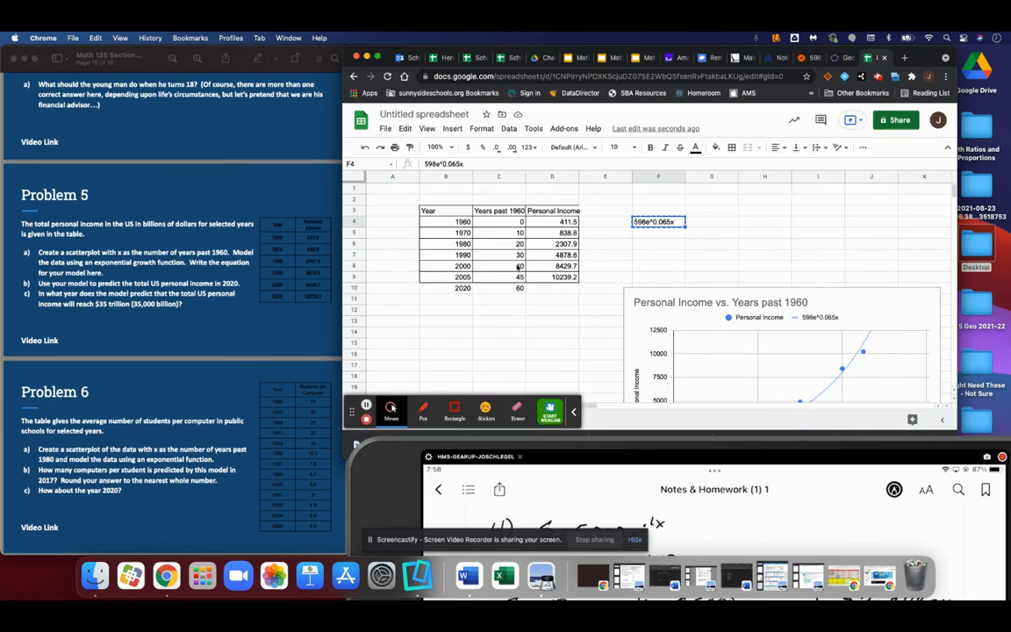
- Enter the predicted 2020 personal income 38289.7 in cell D10
click(551, 287)
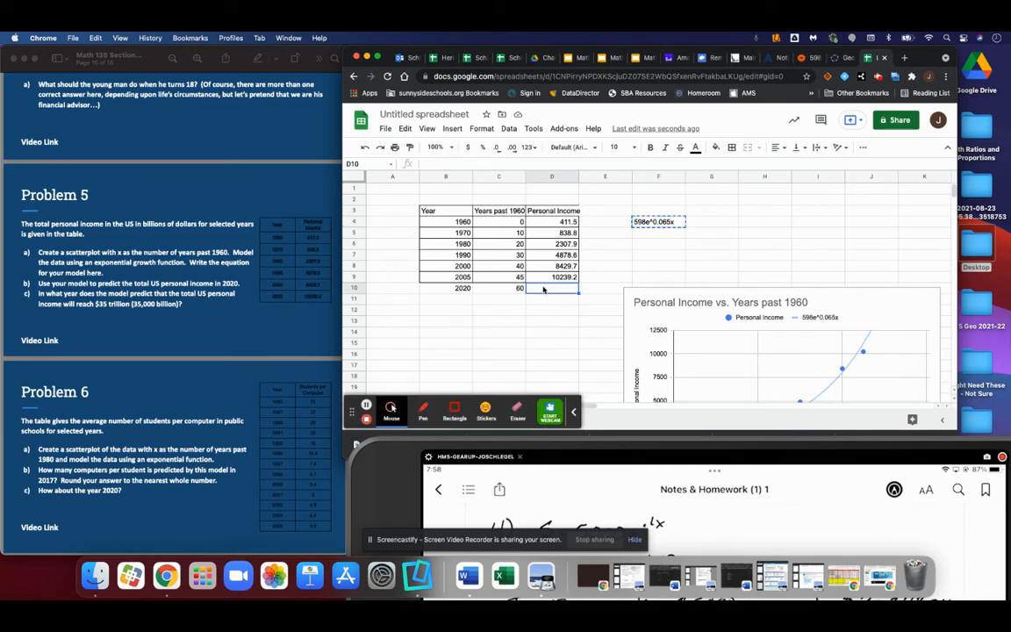
text(38289.7)
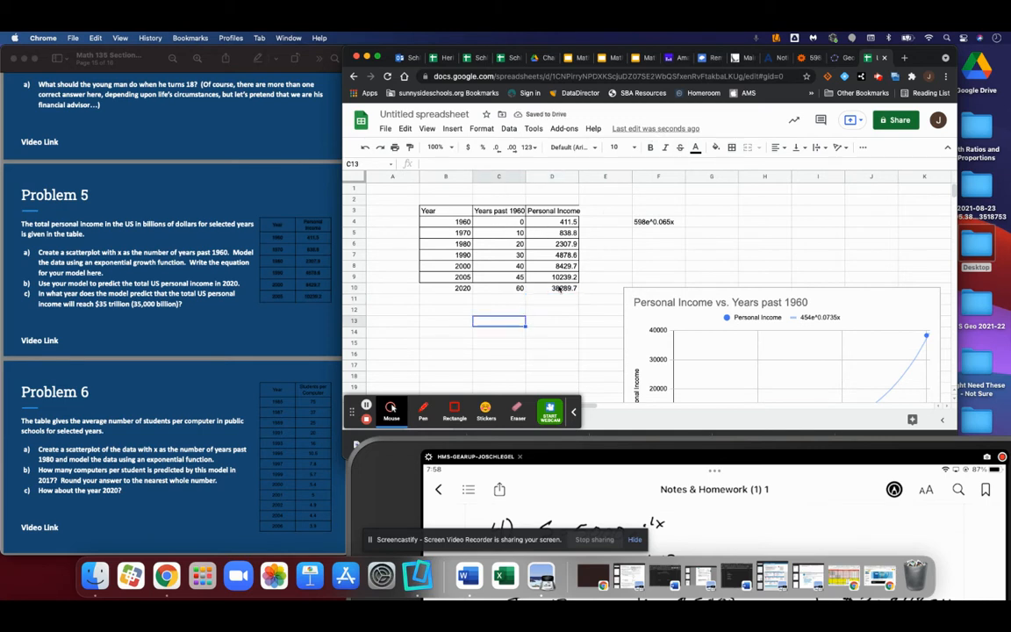
click(552, 288)
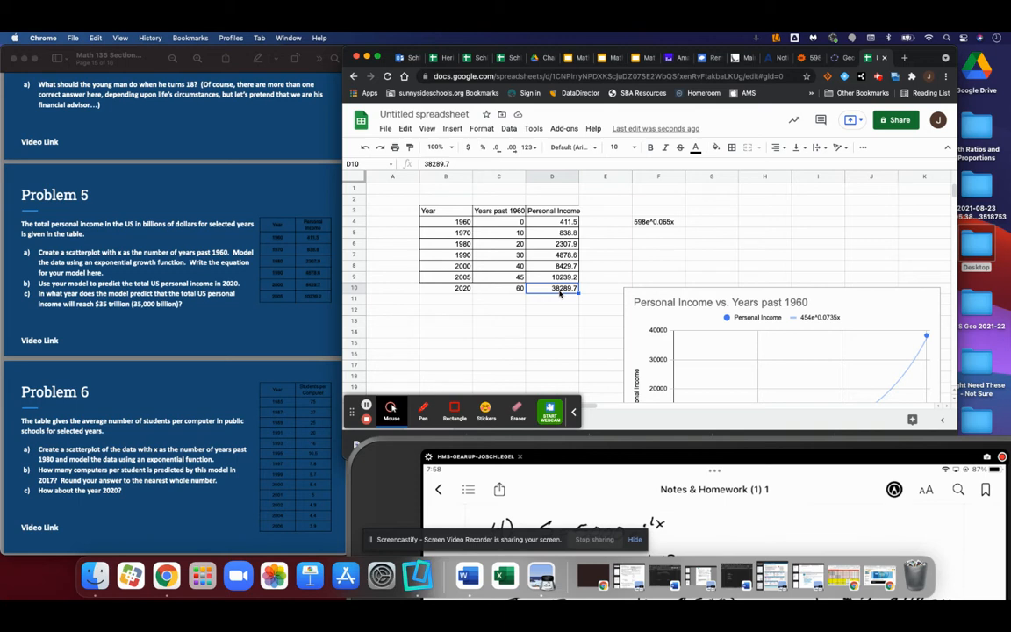
mouse_move(557, 307)
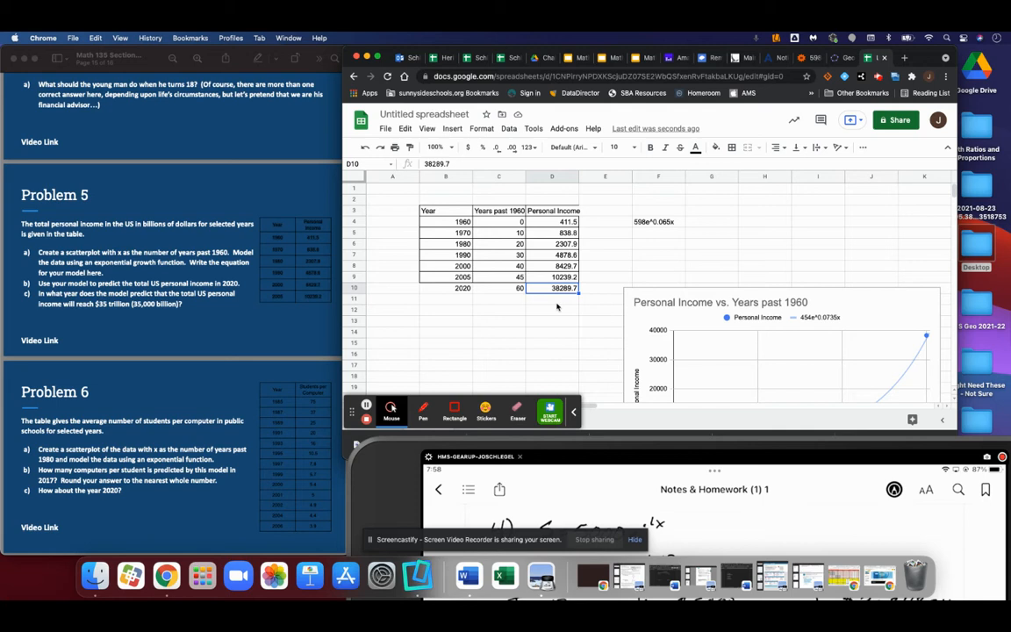
mouse_move(657, 258)
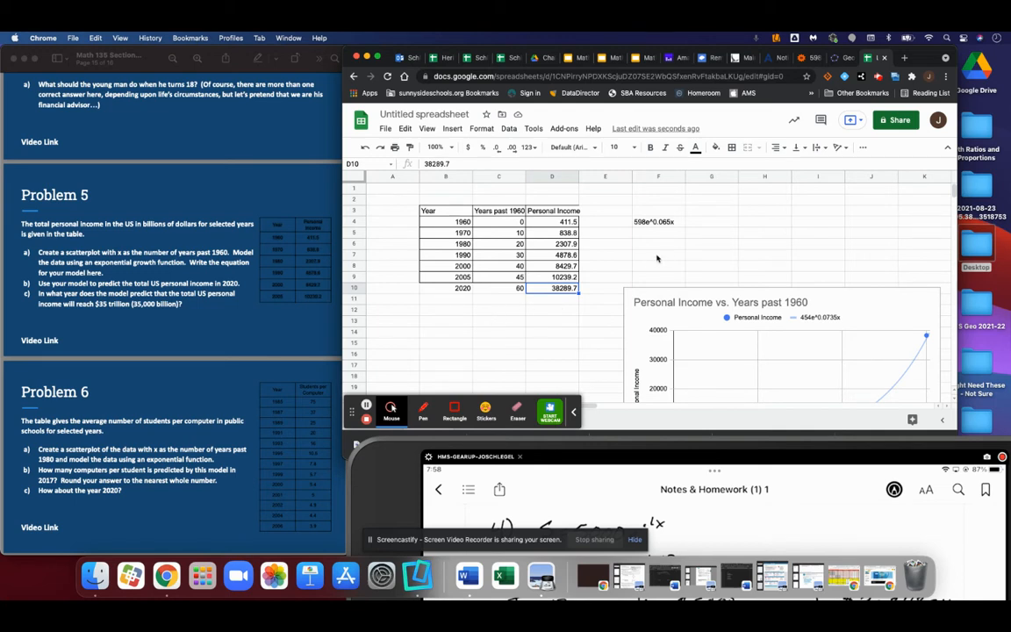
click(658, 243)
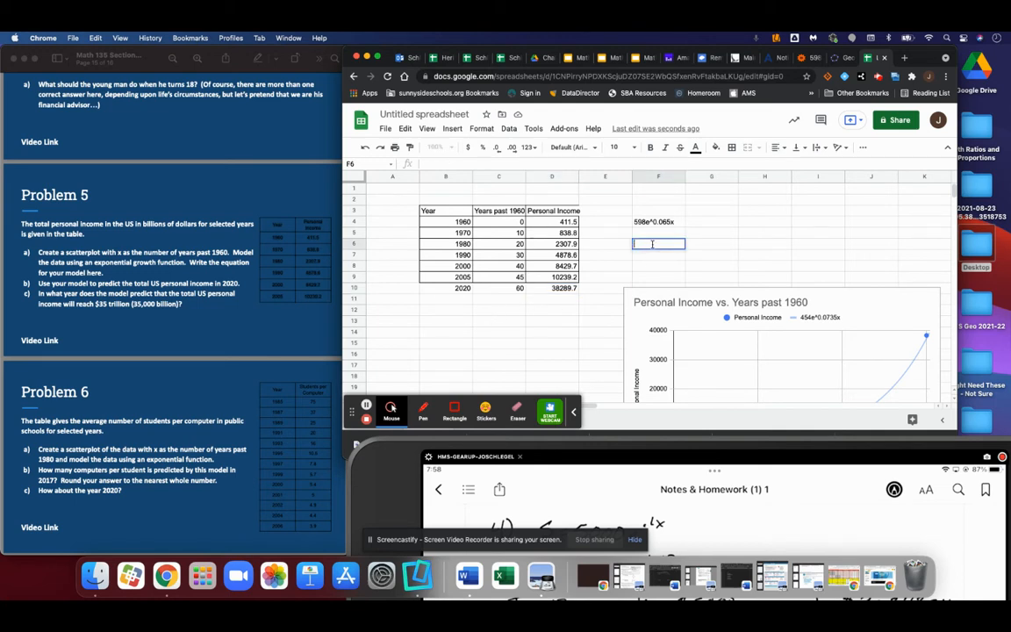
- Type the part b answer in F6: predicted 2020 US personal income of 38,289,700,000,000
text(b))
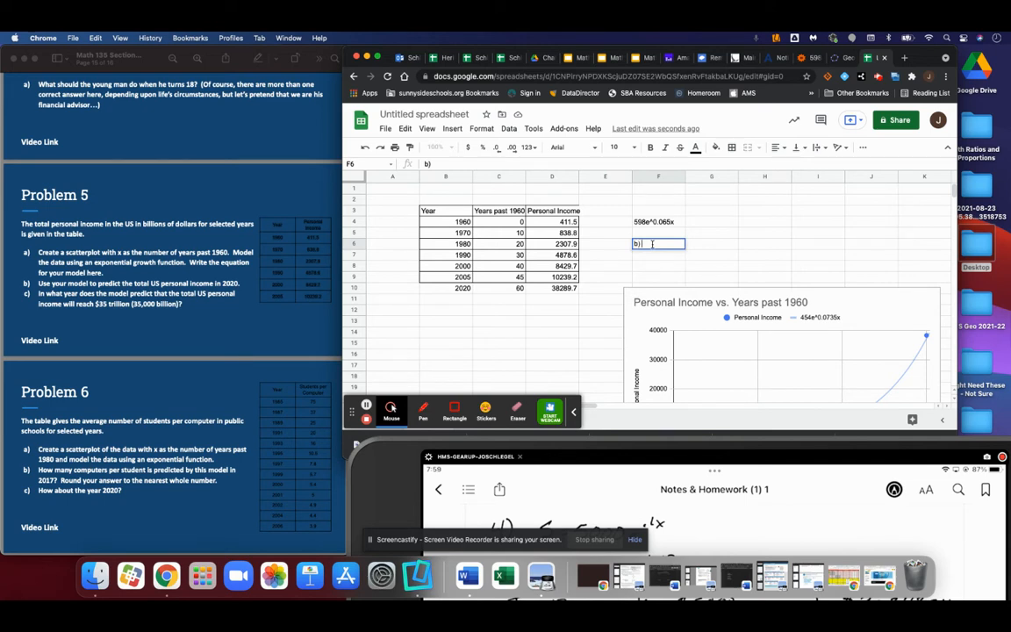
text(The)
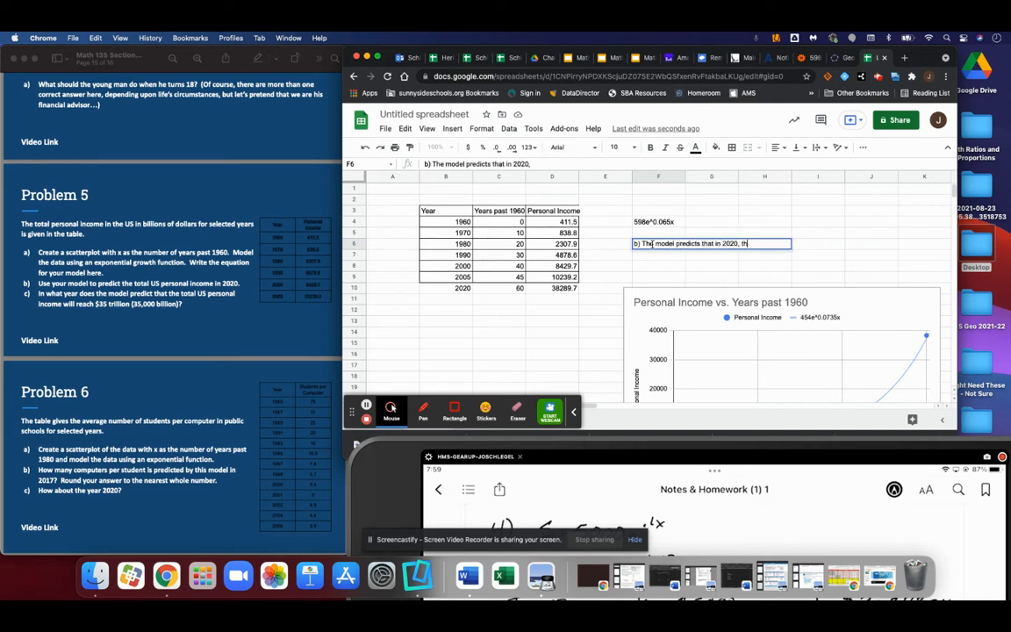
text(he pero)
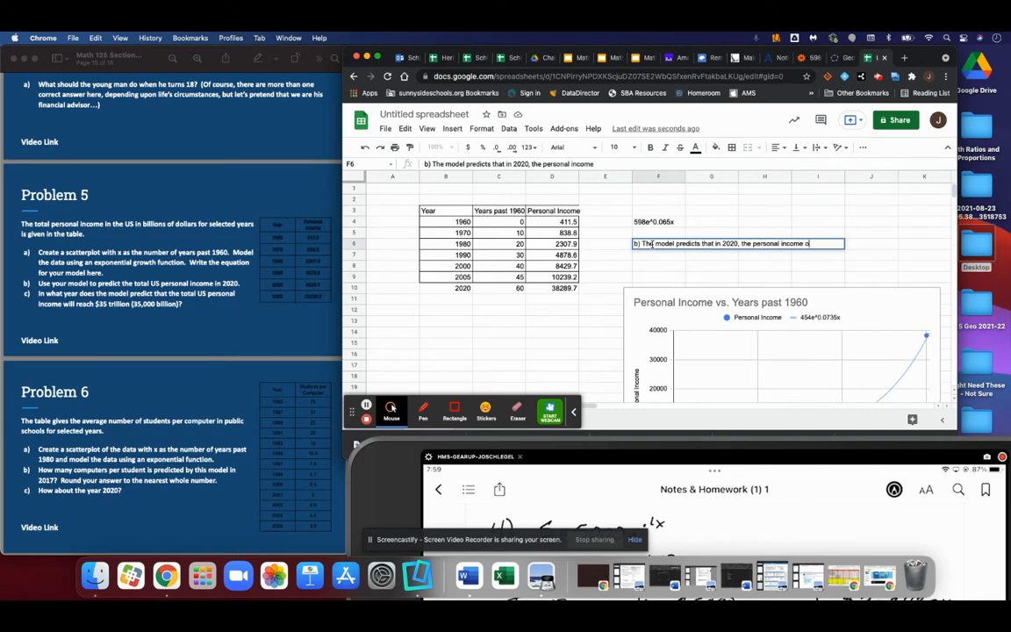
text(of those i)
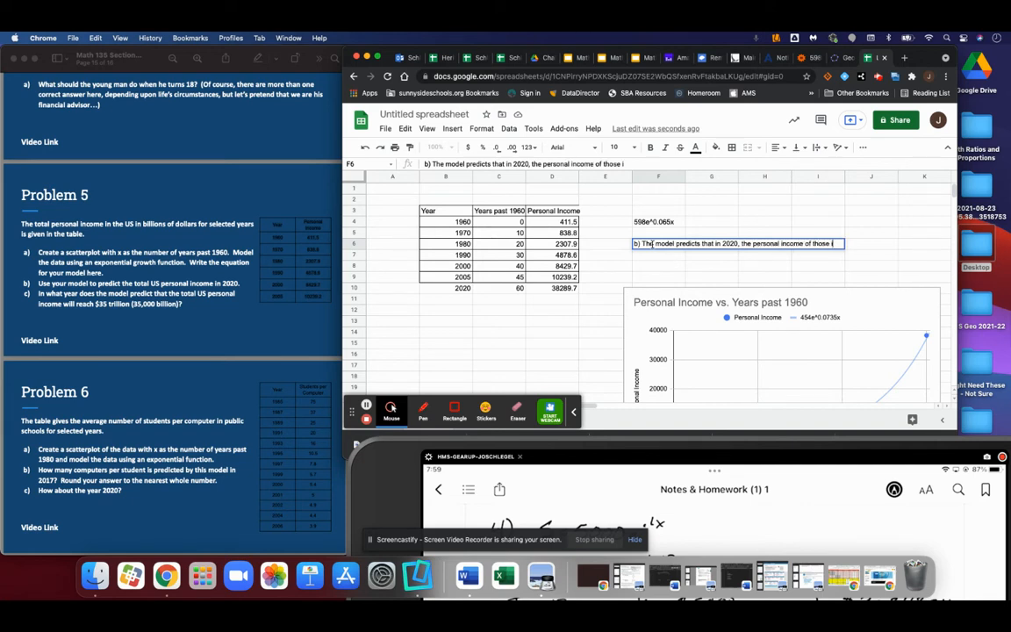
text(in the US will be)
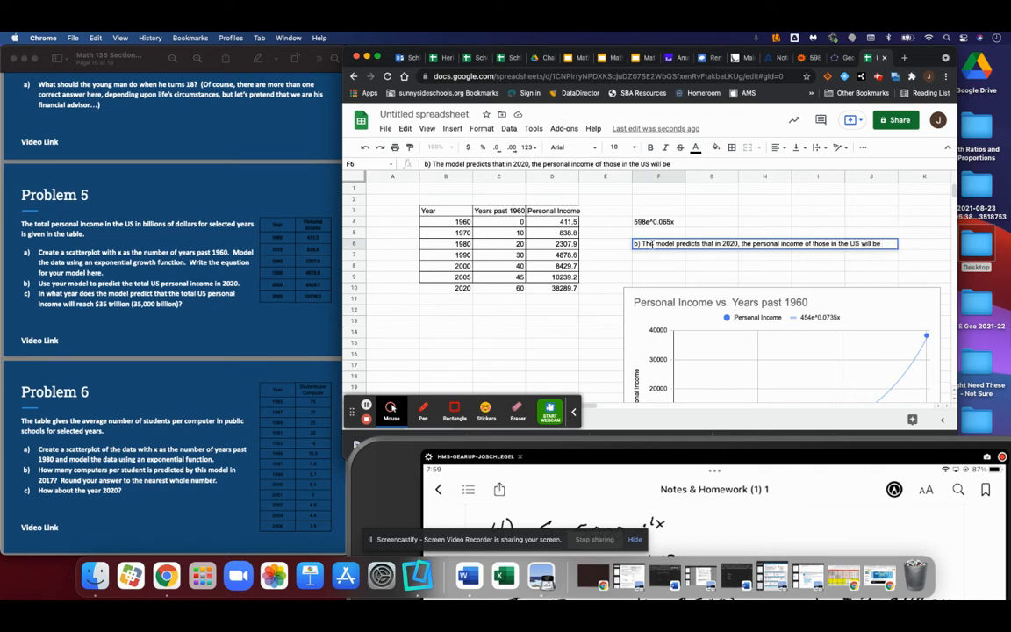
text(38)
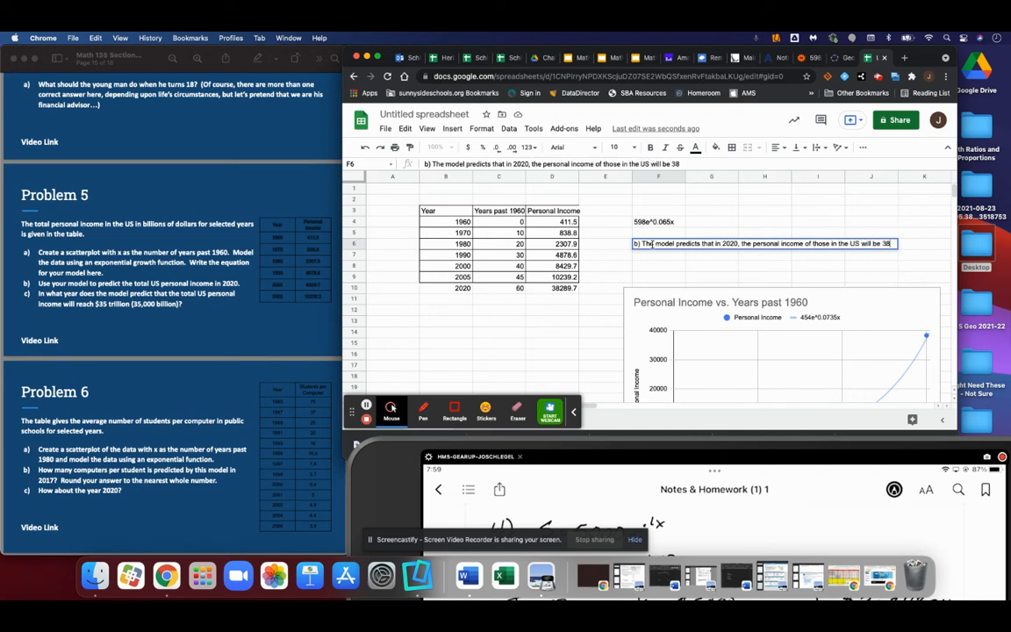
text(289,700,)
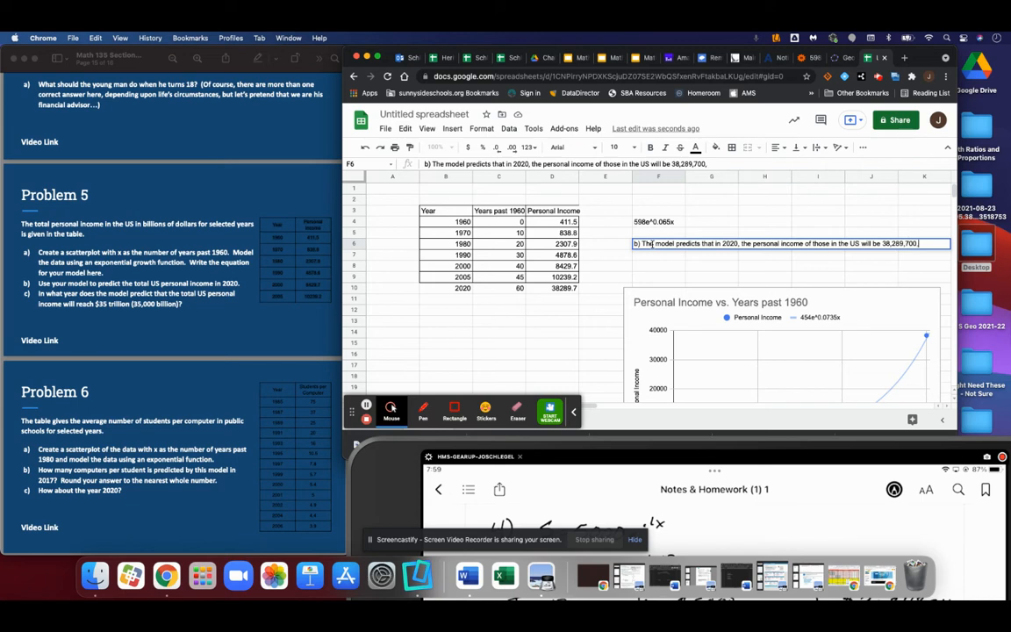
text(0000)
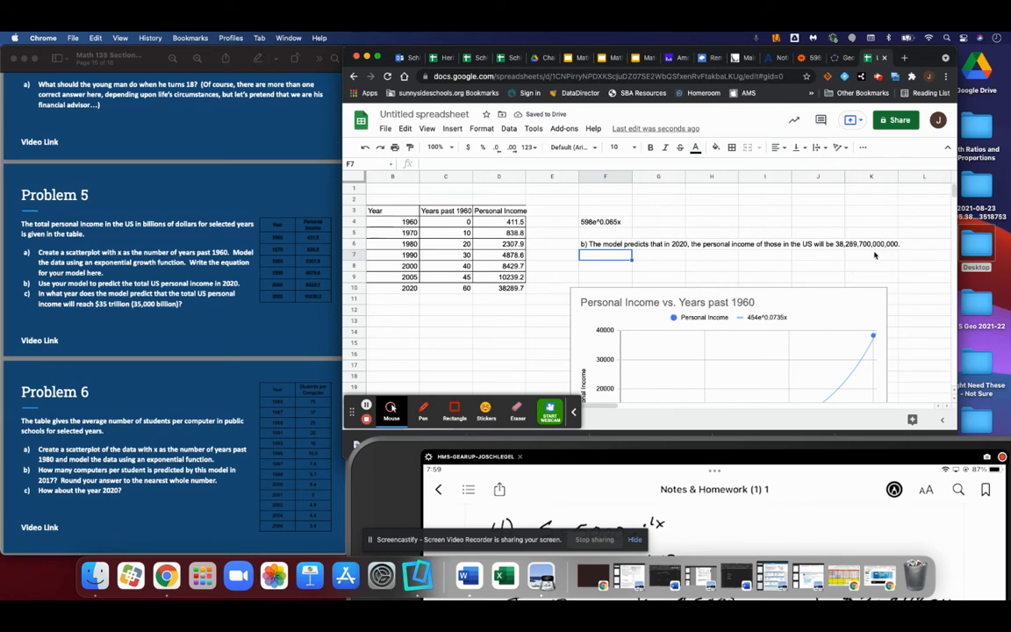
mouse_move(864, 258)
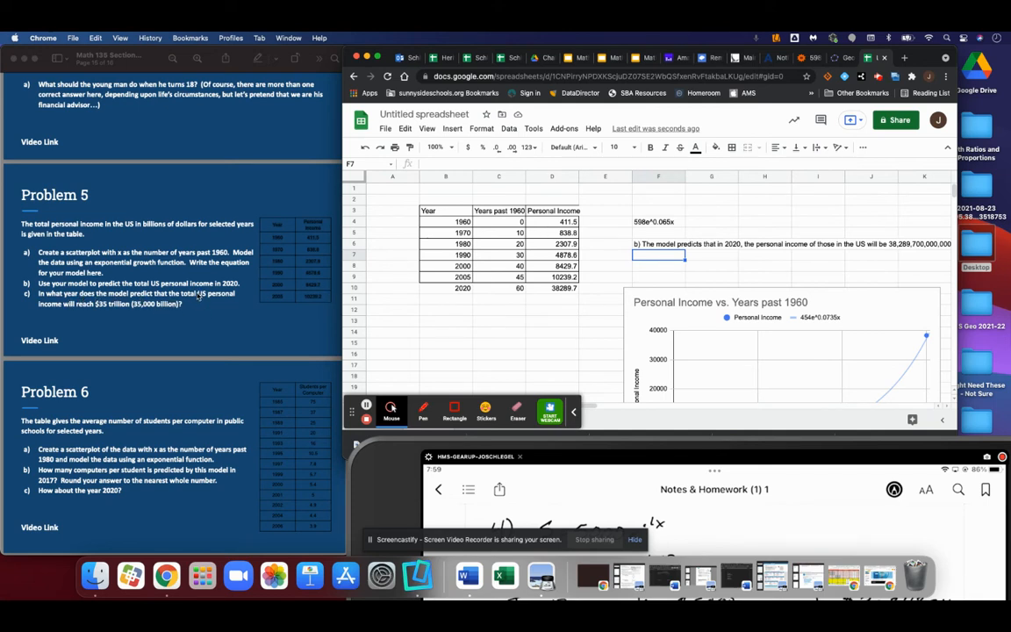
mouse_move(187, 302)
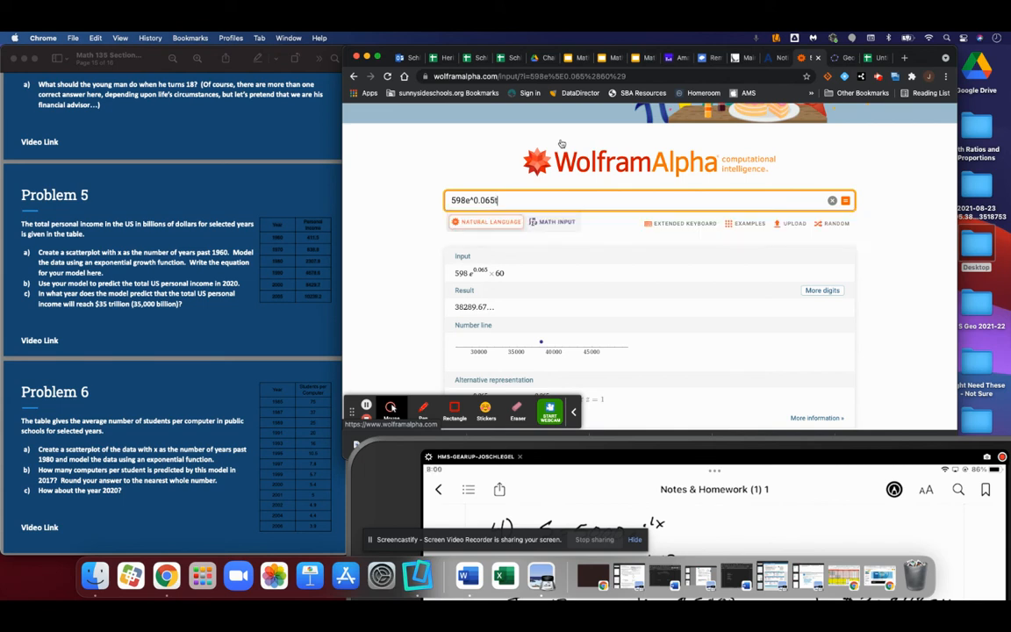
- Solve 35000 = 598e^0.065t in Wolfram Alpha, giving t ≈ 54.8451
text(t)
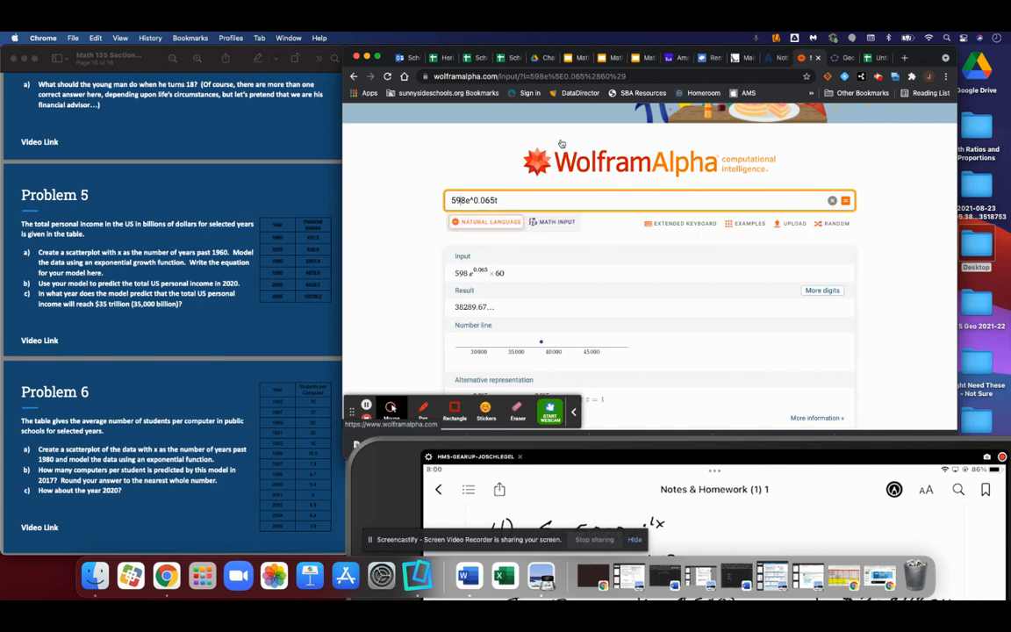
text(35000=)
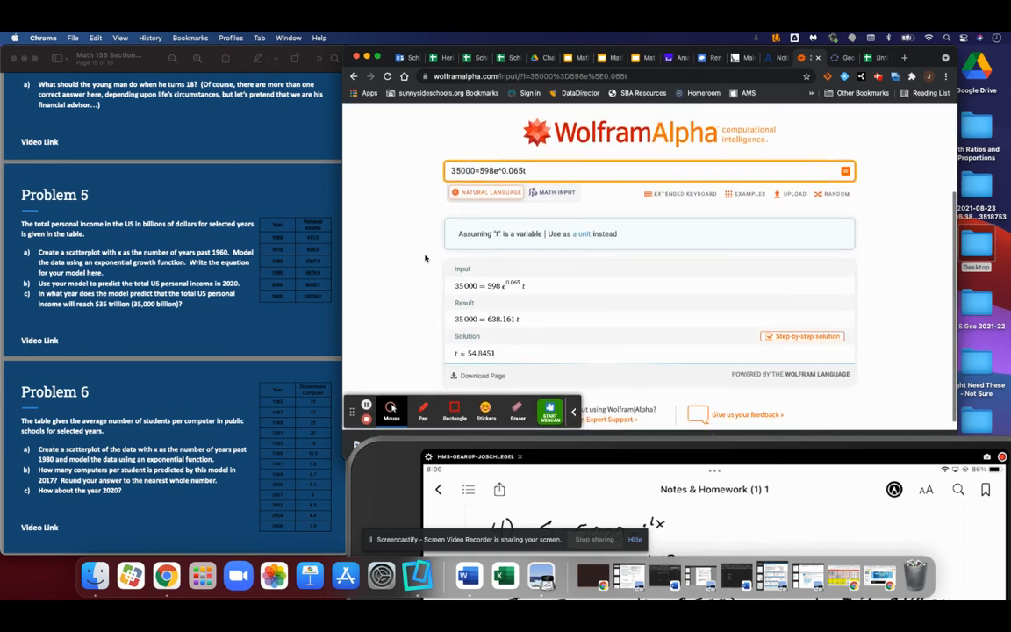
scroll(down, 3)
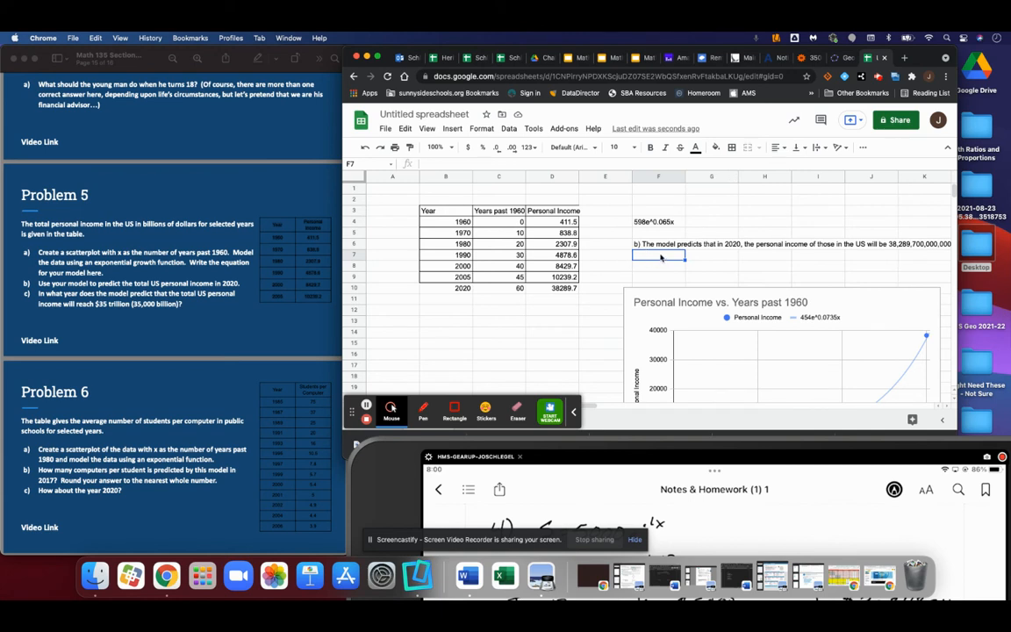
- Type in F7 the part c answer: the model predicts income exceeds 35 trillion in 2015
text(c) Te)
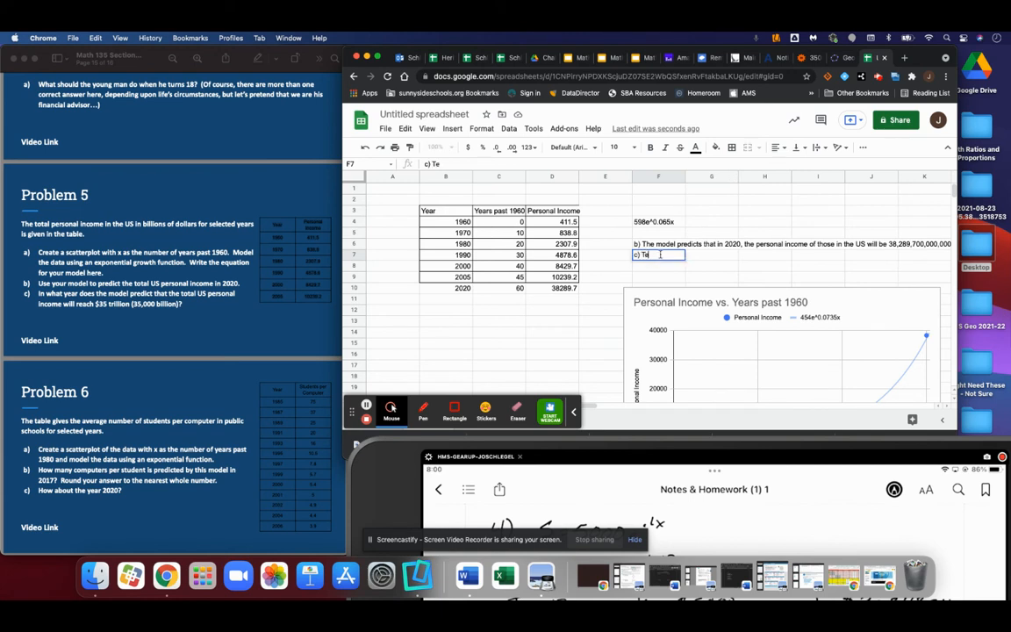
text(he model)
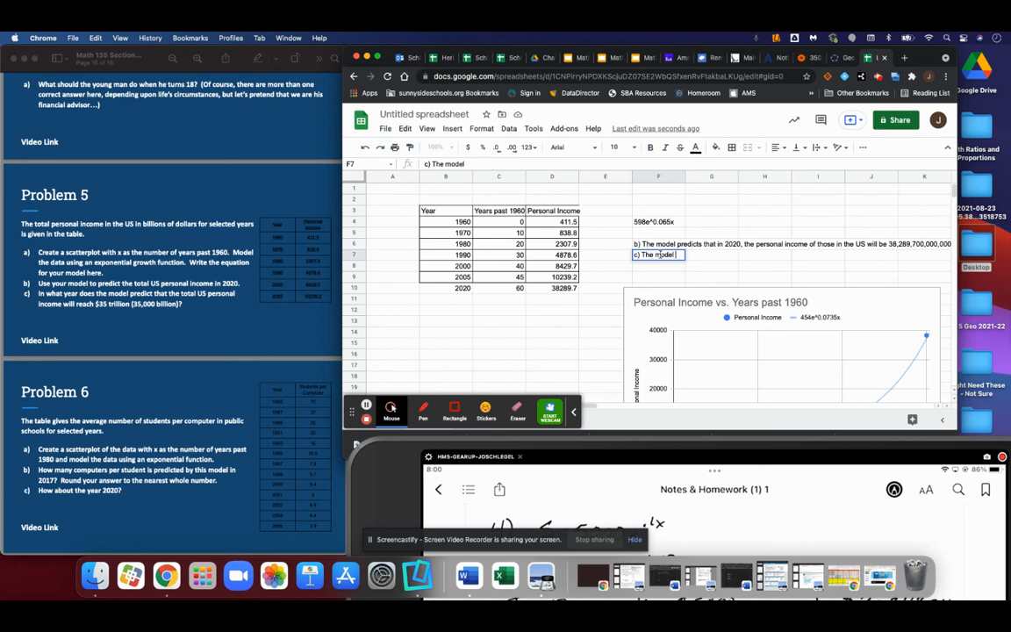
text(predicts that in 2015, the personal)
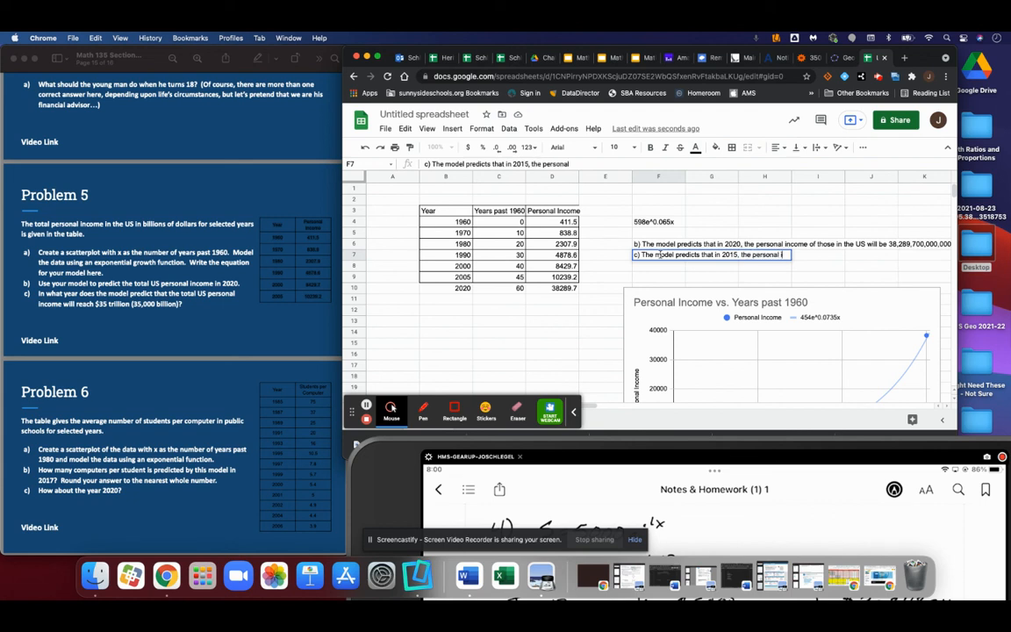
text(income of thos in the US will exceed 35)
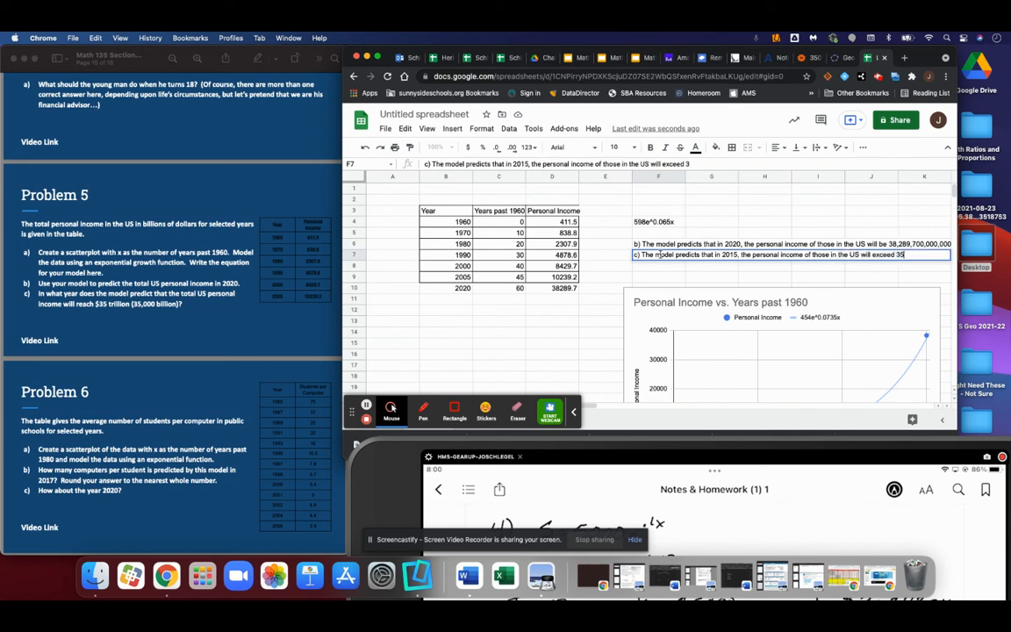
text(trillion)
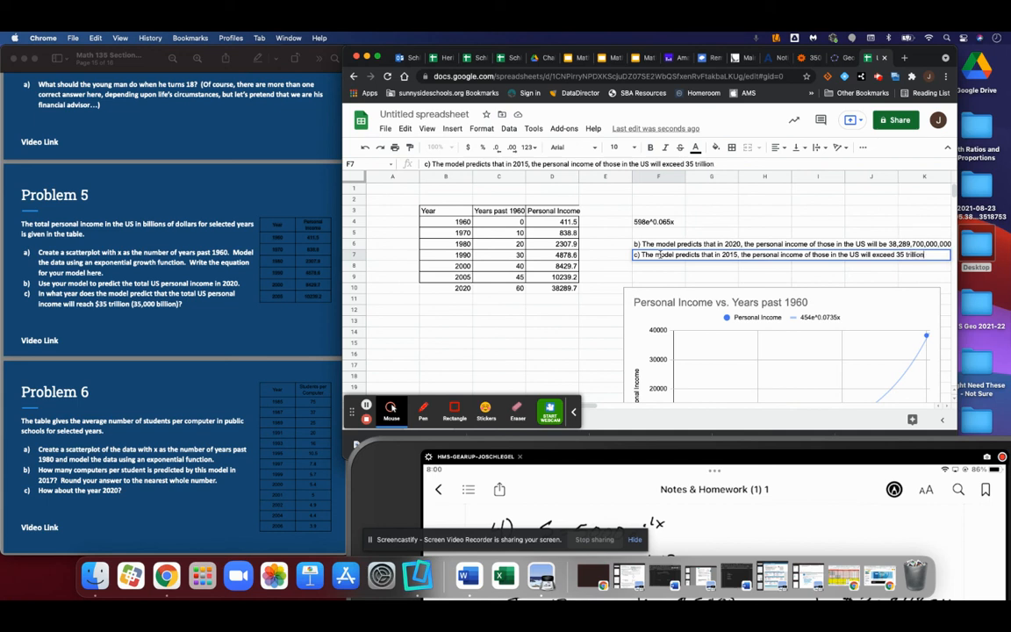